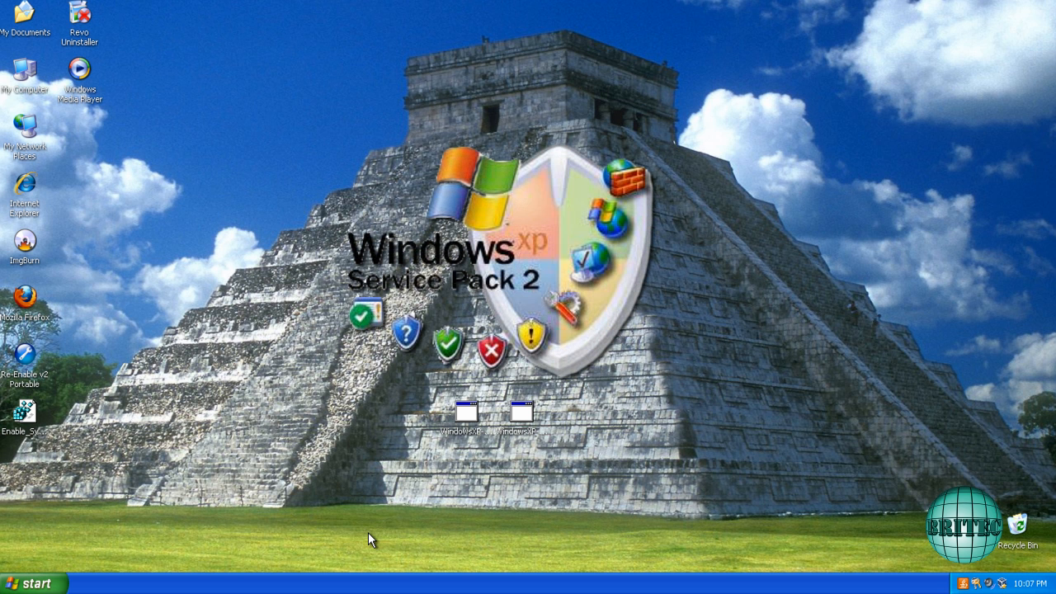
pyautogui.moveTo(477, 417)
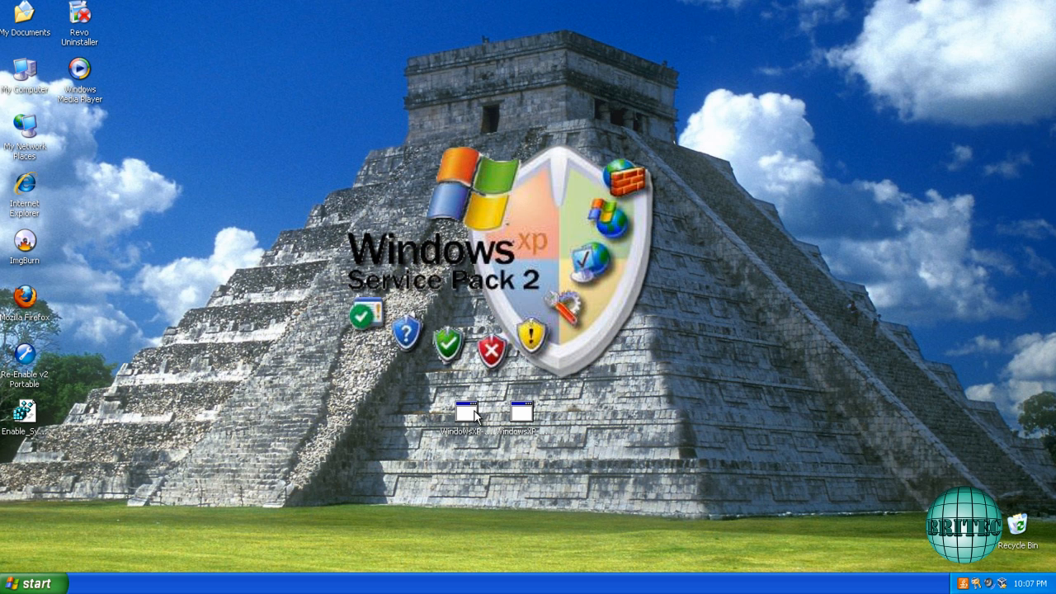
# - In My Computer's Folder Options, show hidden files and folders and stop hiding known extensions
pyautogui.click(466, 410)
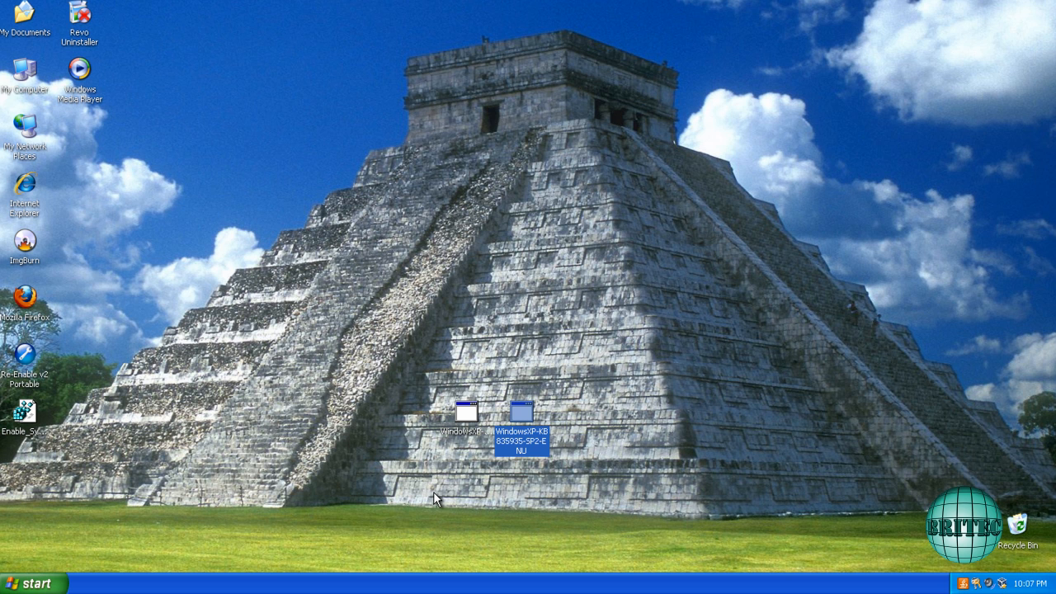
pyautogui.click(436, 493)
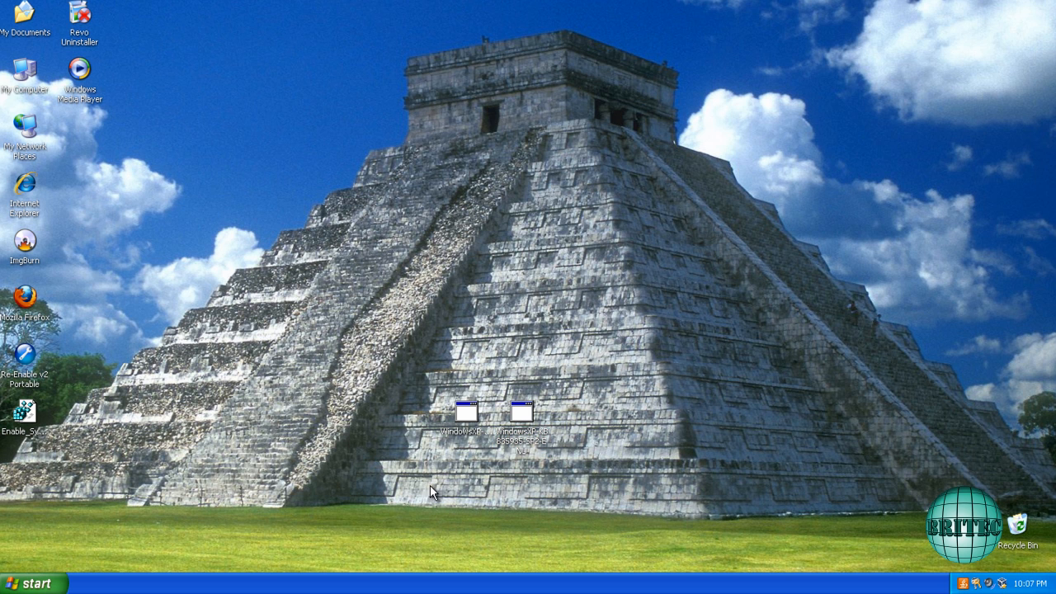
pyautogui.moveTo(322, 420)
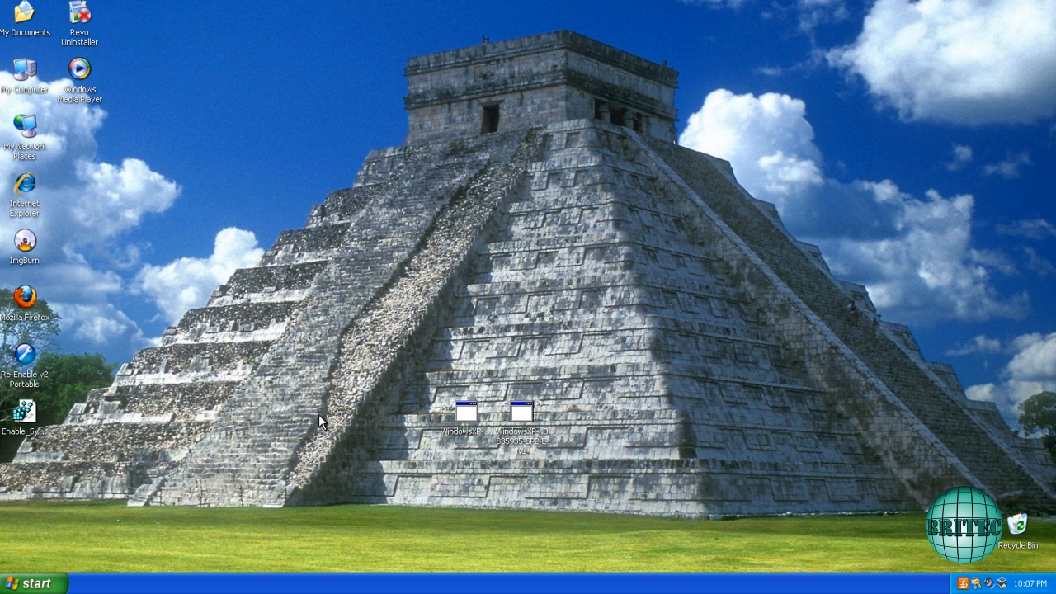
pyautogui.moveTo(25, 74)
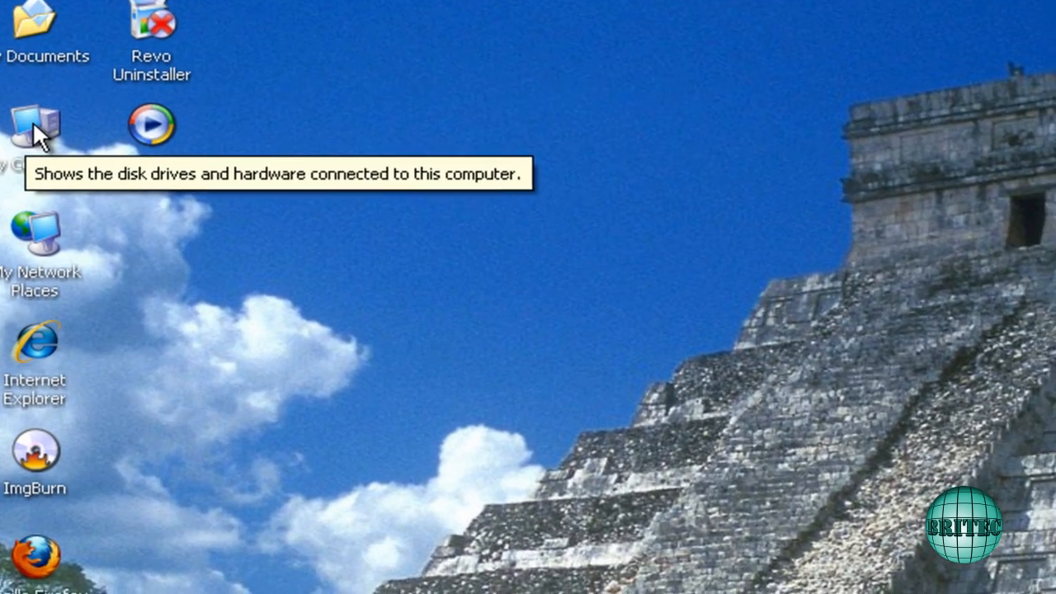
pyautogui.doubleClick(34, 124)
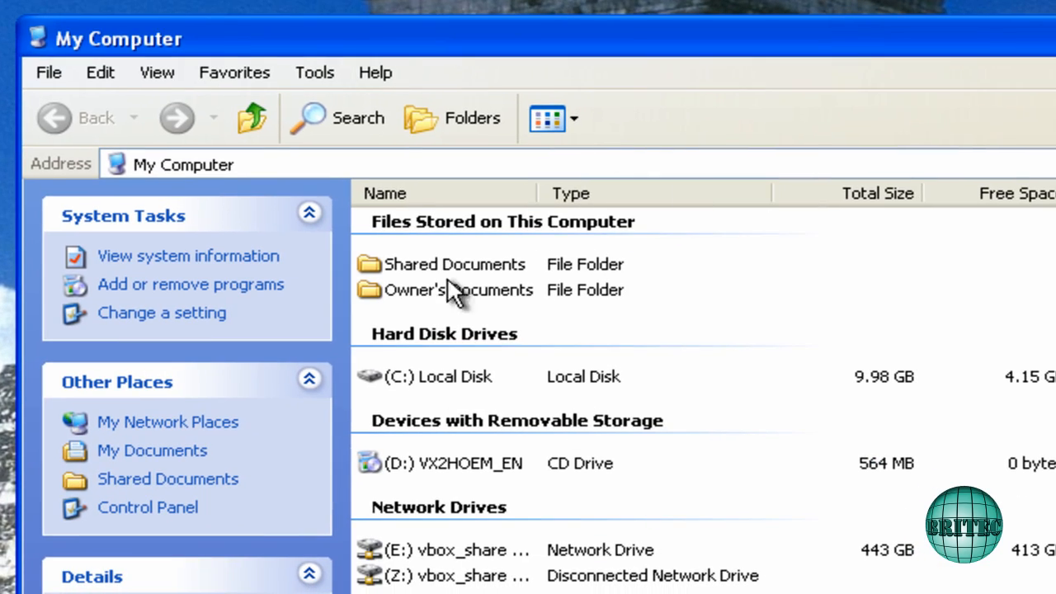
pyautogui.click(314, 73)
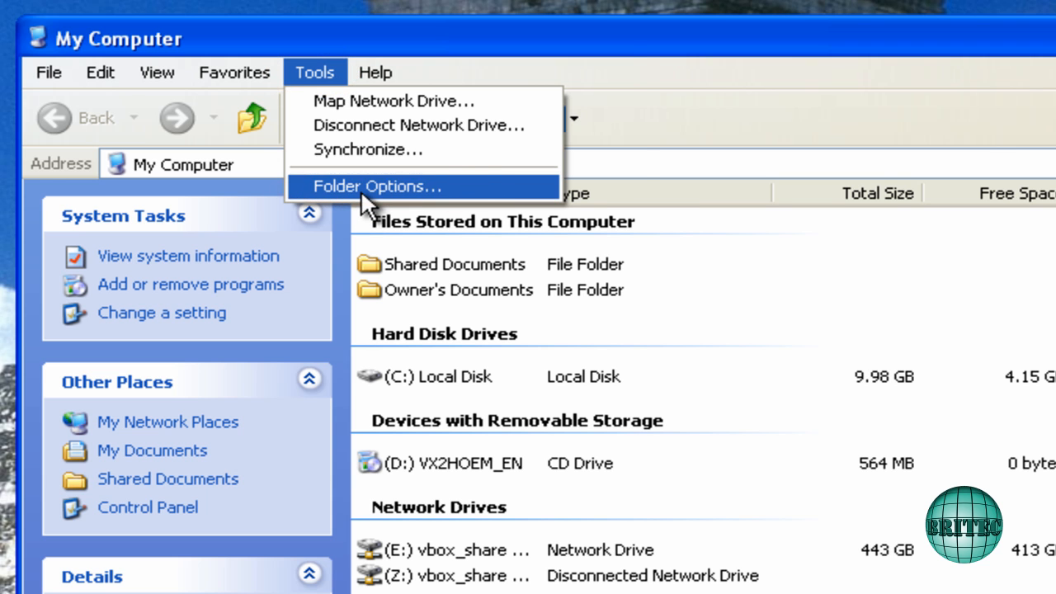
pyautogui.click(377, 186)
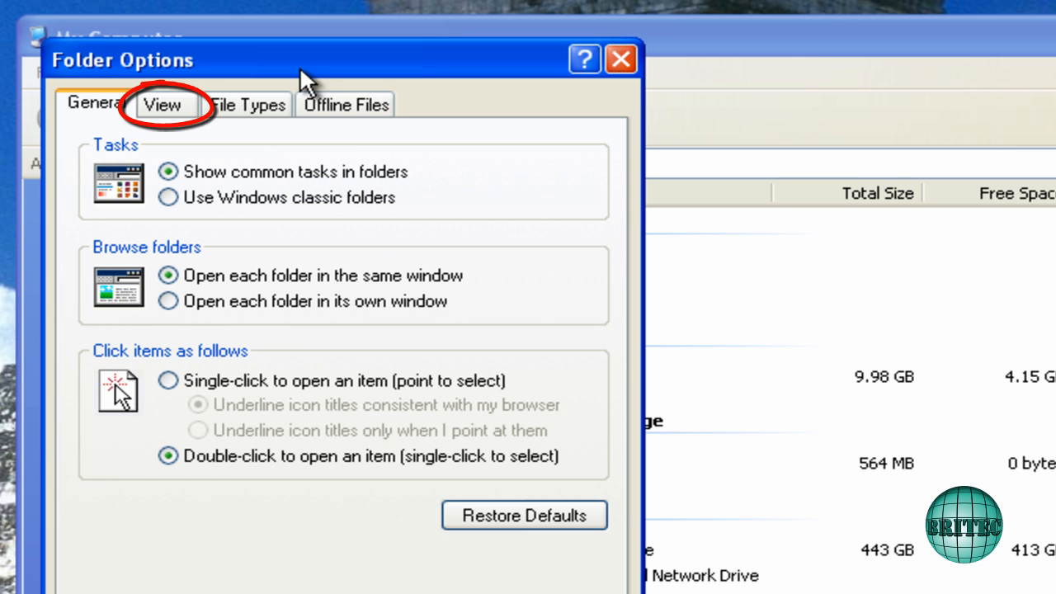
pyautogui.click(162, 104)
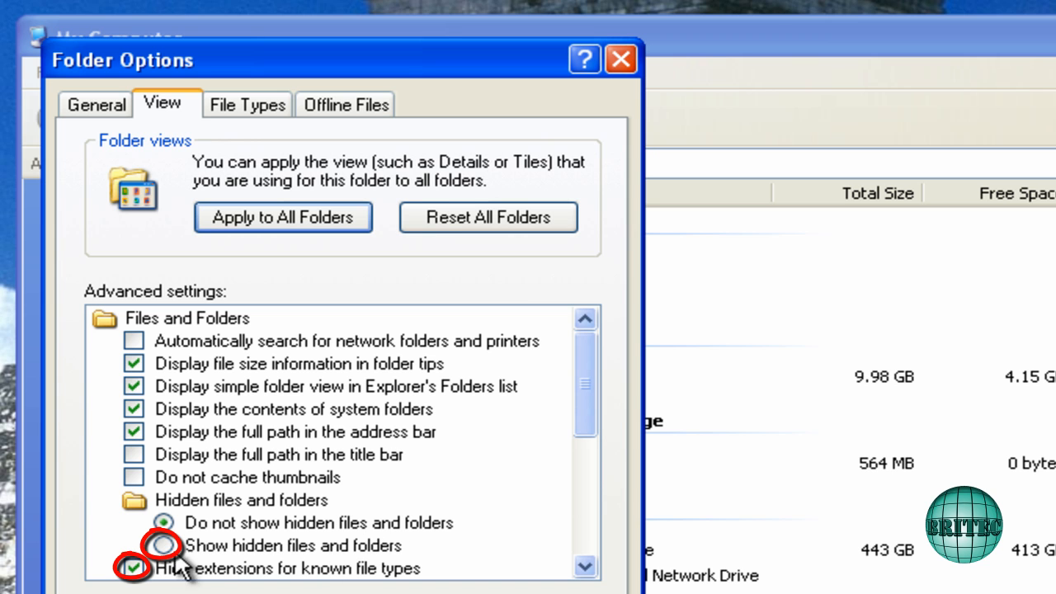
pyautogui.click(163, 545)
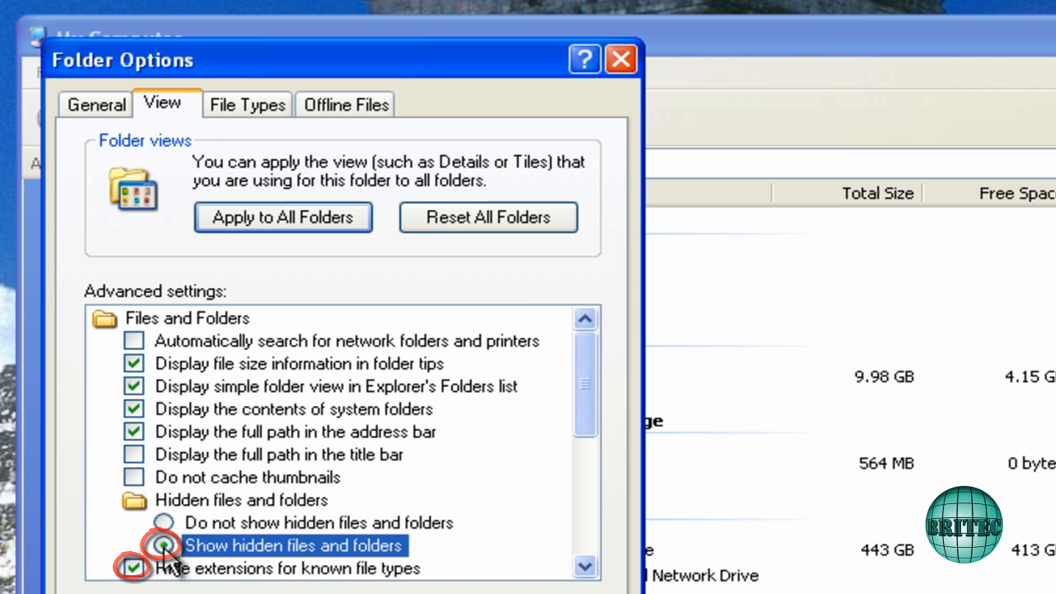
pyautogui.click(163, 545)
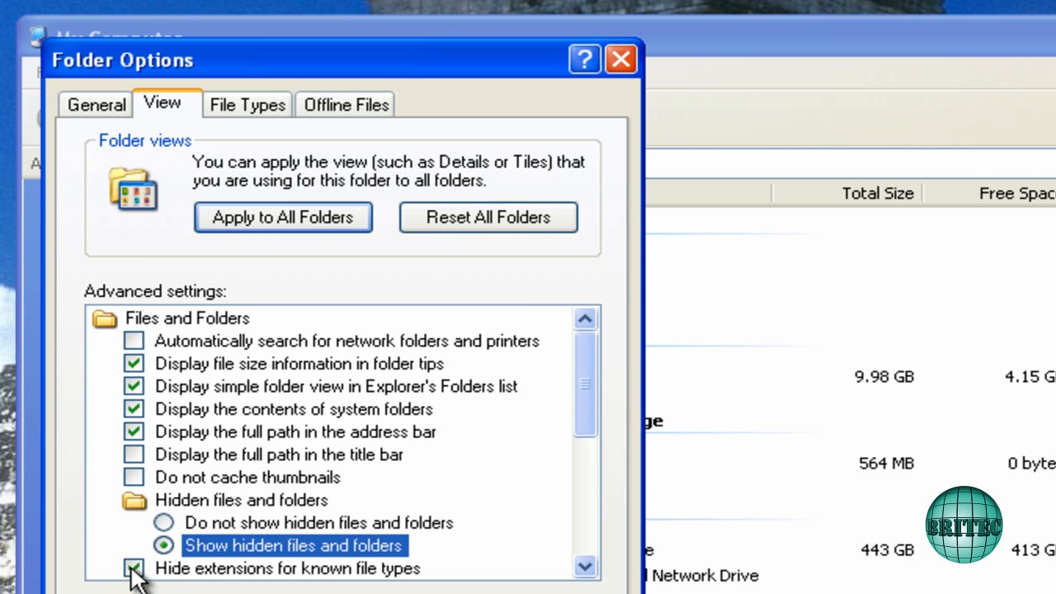
pyautogui.click(133, 569)
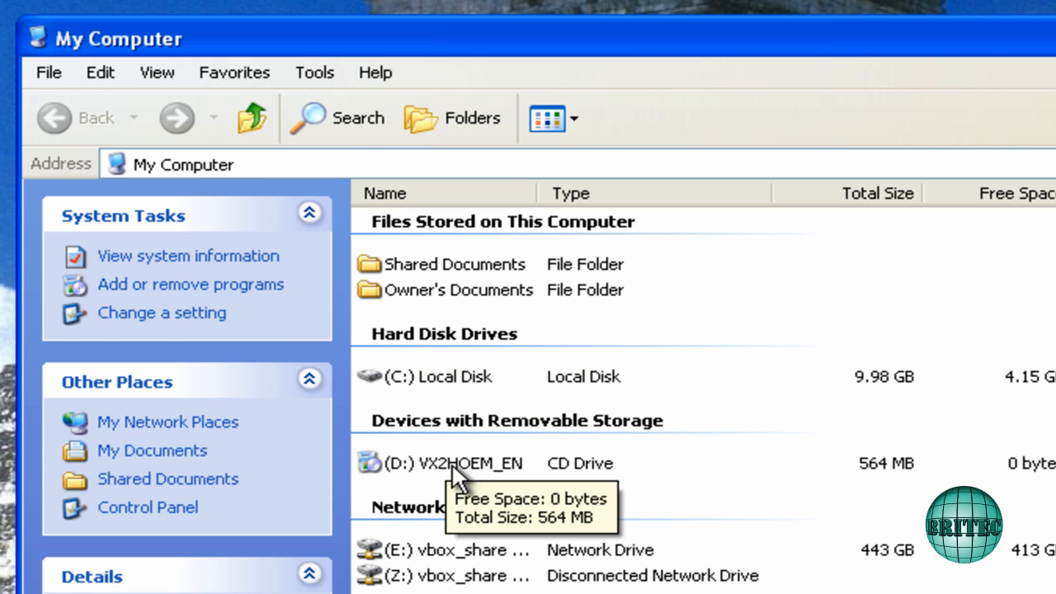
# - Browse to C:\WINDOWS\inf and select the sr.inf setup file
pyautogui.click(437, 376)
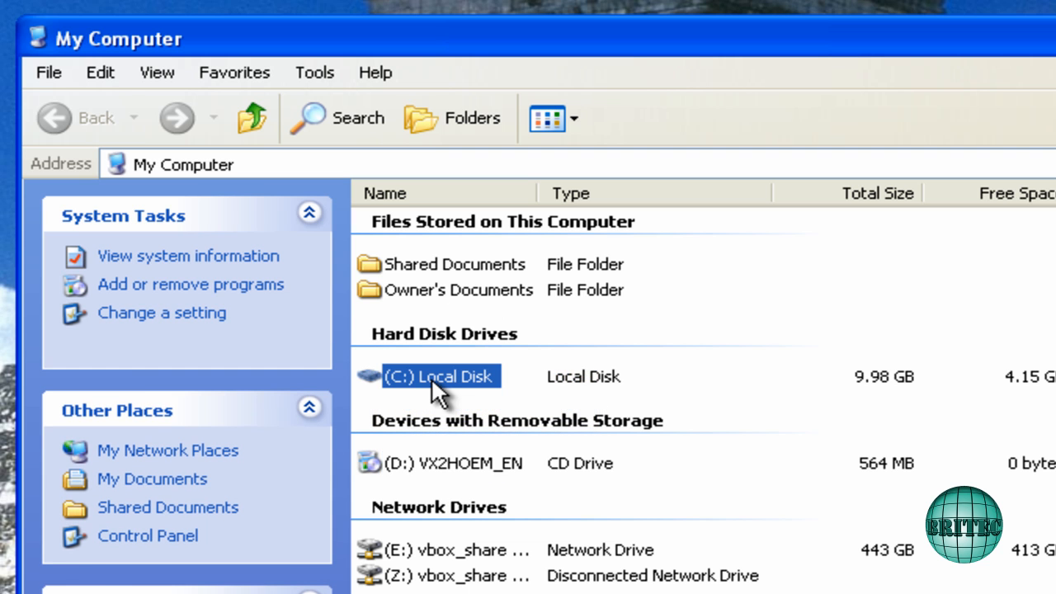
pyautogui.doubleClick(439, 376)
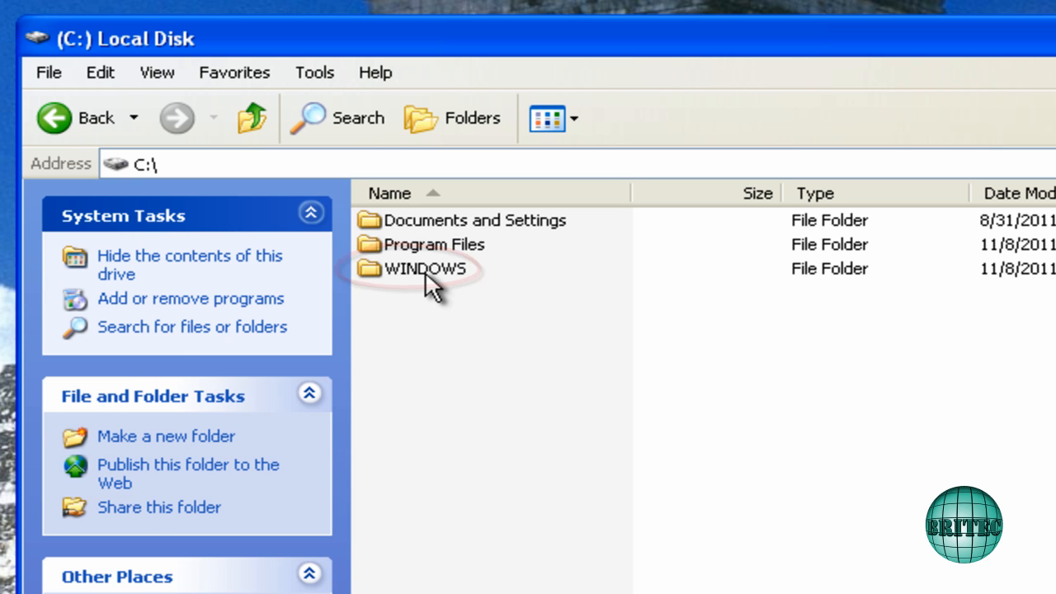
pyautogui.doubleClick(425, 269)
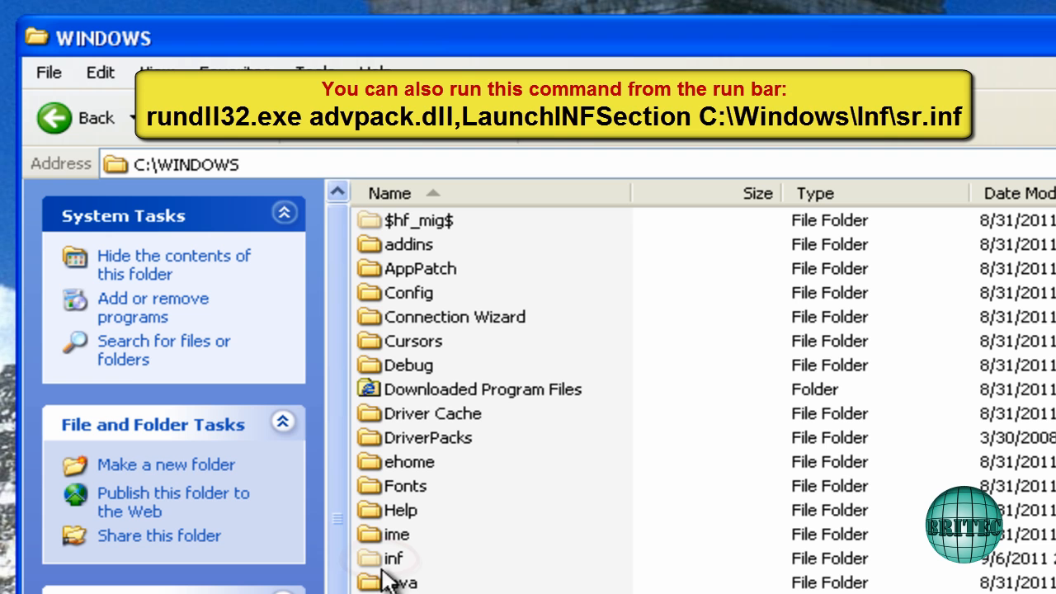
pyautogui.moveTo(378, 572)
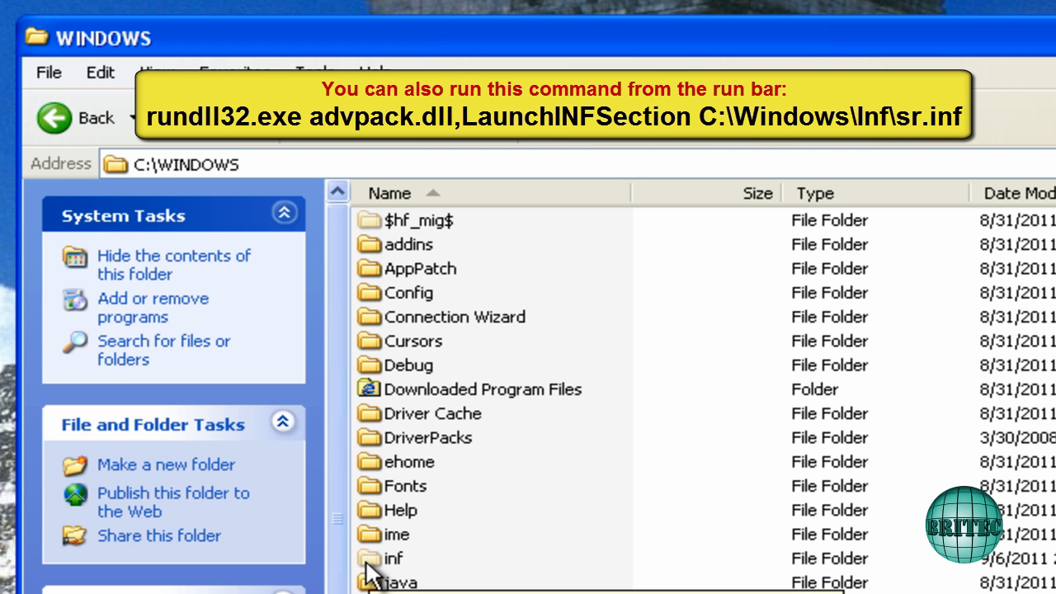
pyautogui.doubleClick(392, 558)
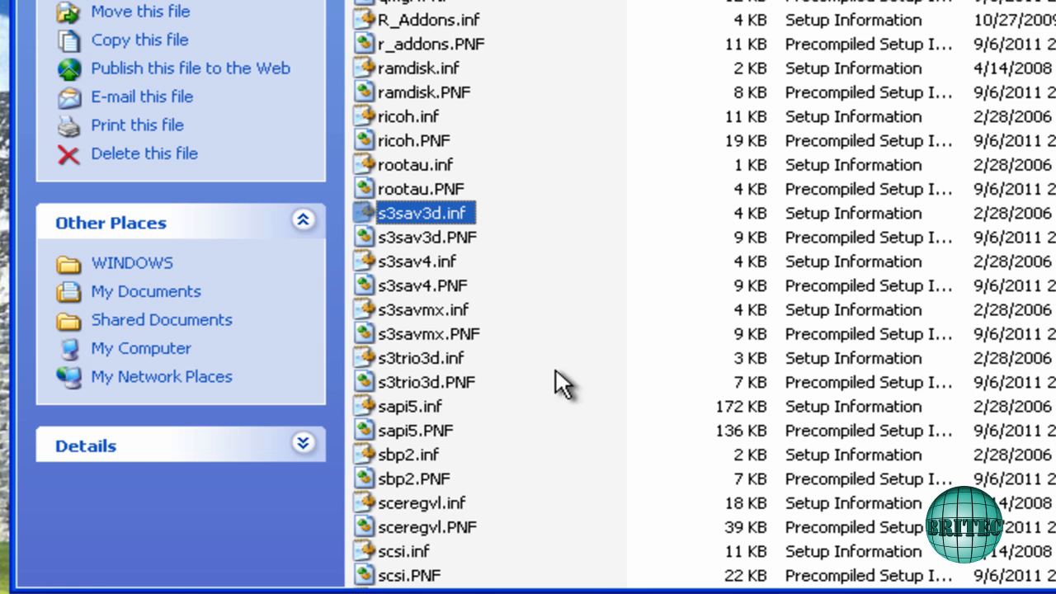
pyautogui.scroll(-3)
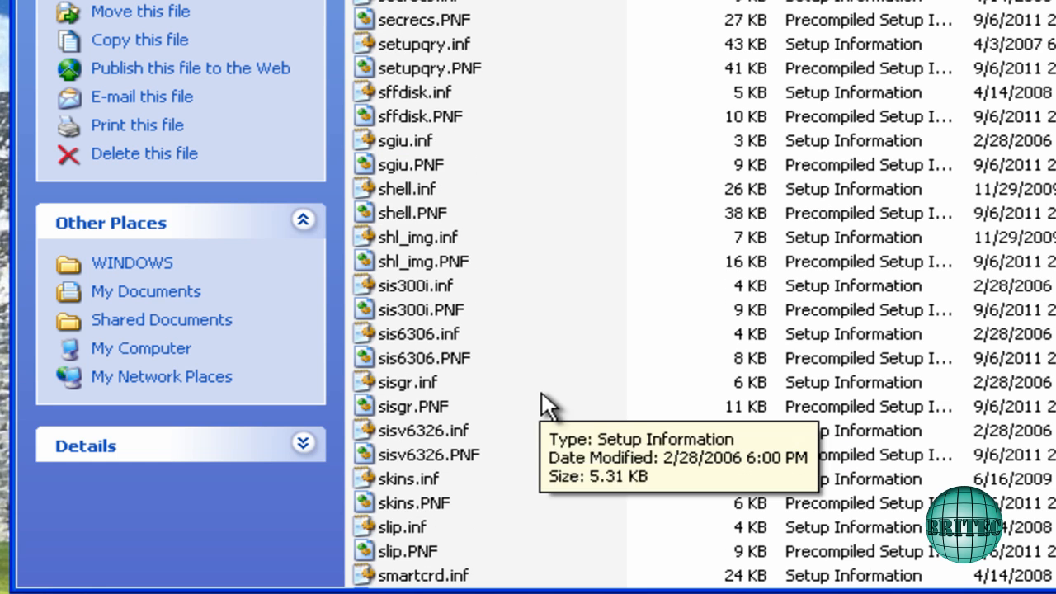
pyautogui.scroll(-3)
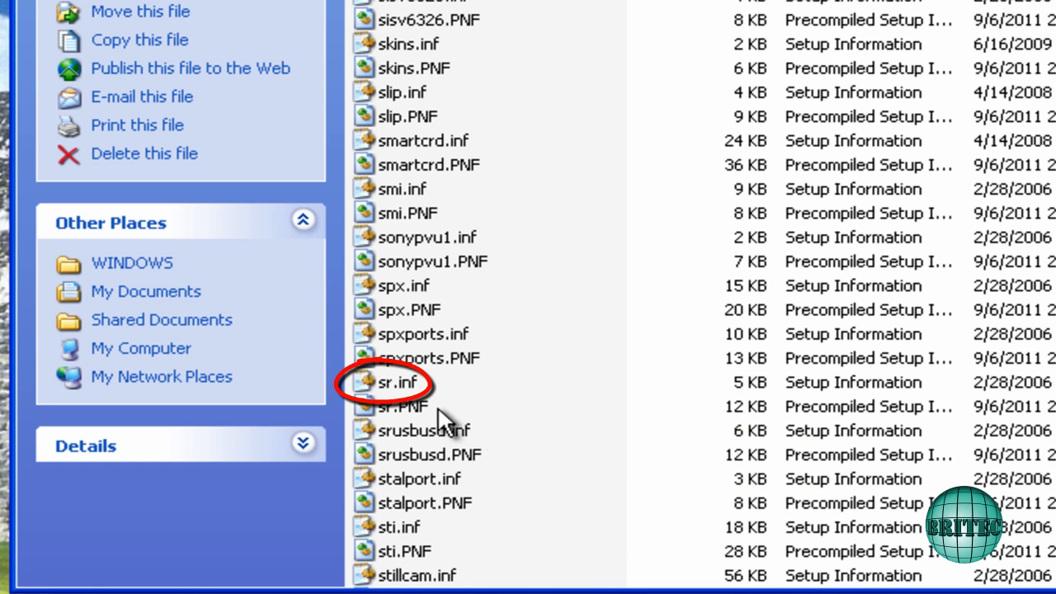
pyautogui.click(398, 382)
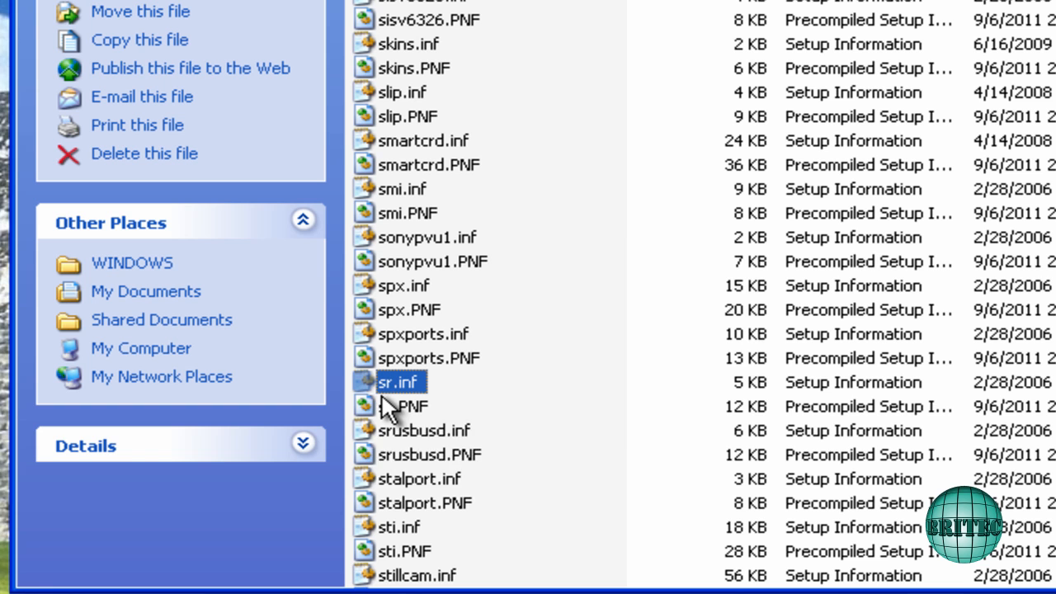
pyautogui.moveTo(398, 402)
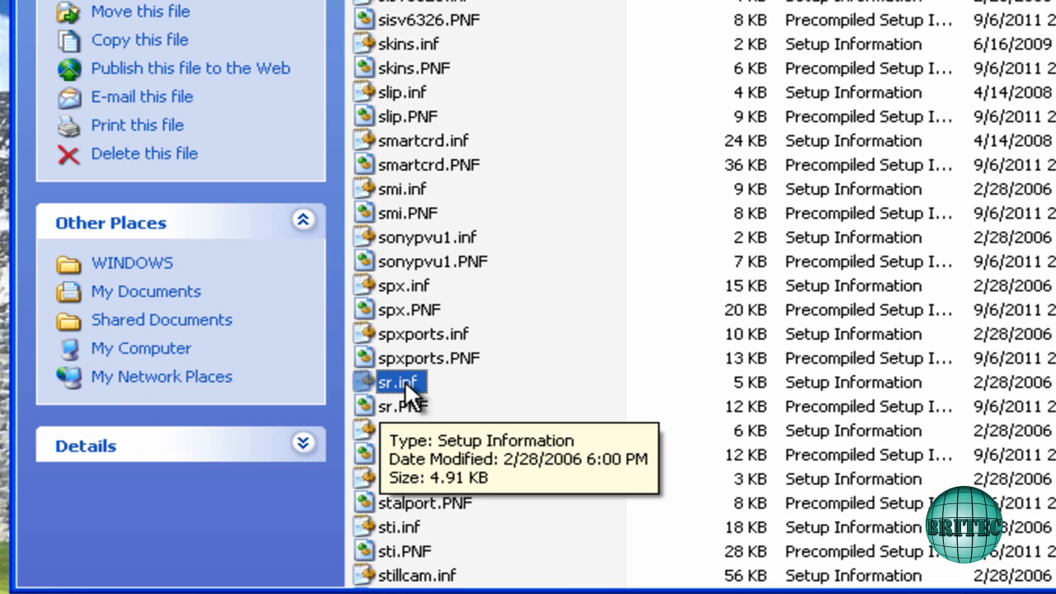
# - Install from sr.inf and browse for sr.sys in the Windows CD's I386 folder
pyautogui.rightClick(398, 382)
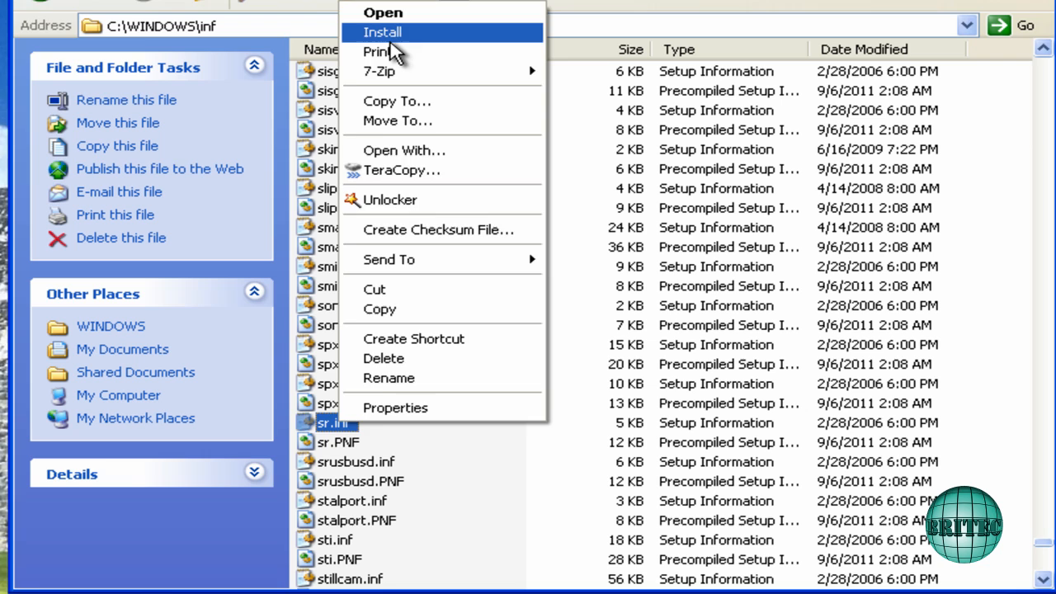
pyautogui.click(382, 32)
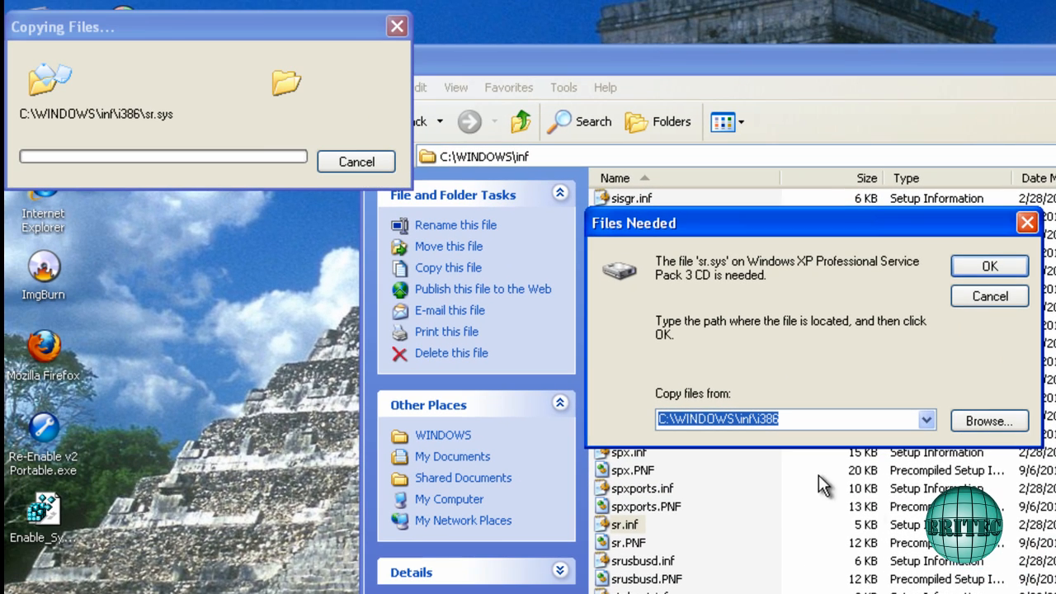
pyautogui.moveTo(791, 462)
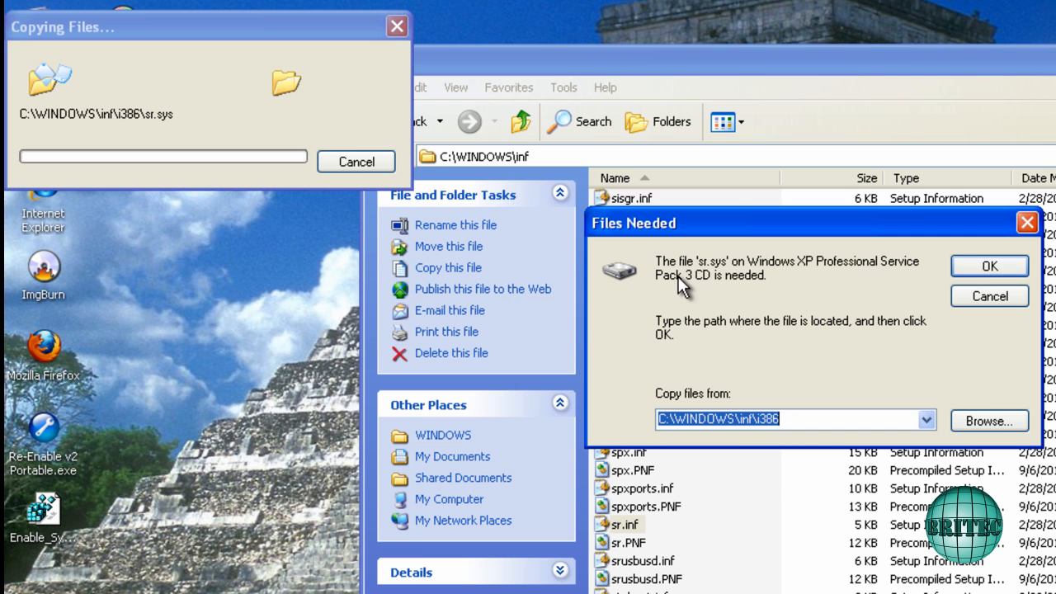
pyautogui.moveTo(691, 290)
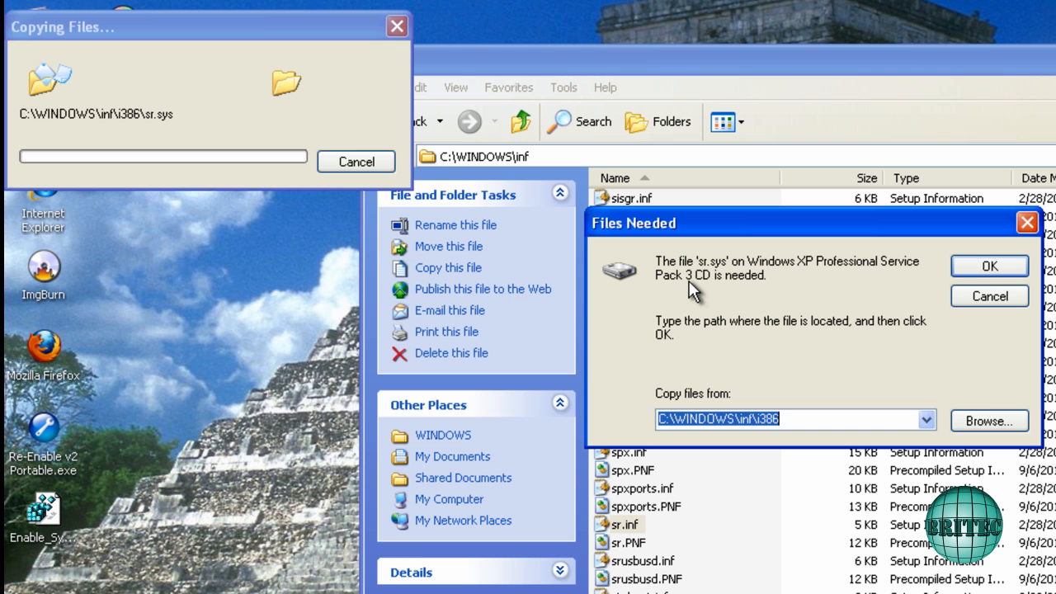
pyautogui.moveTo(854, 297)
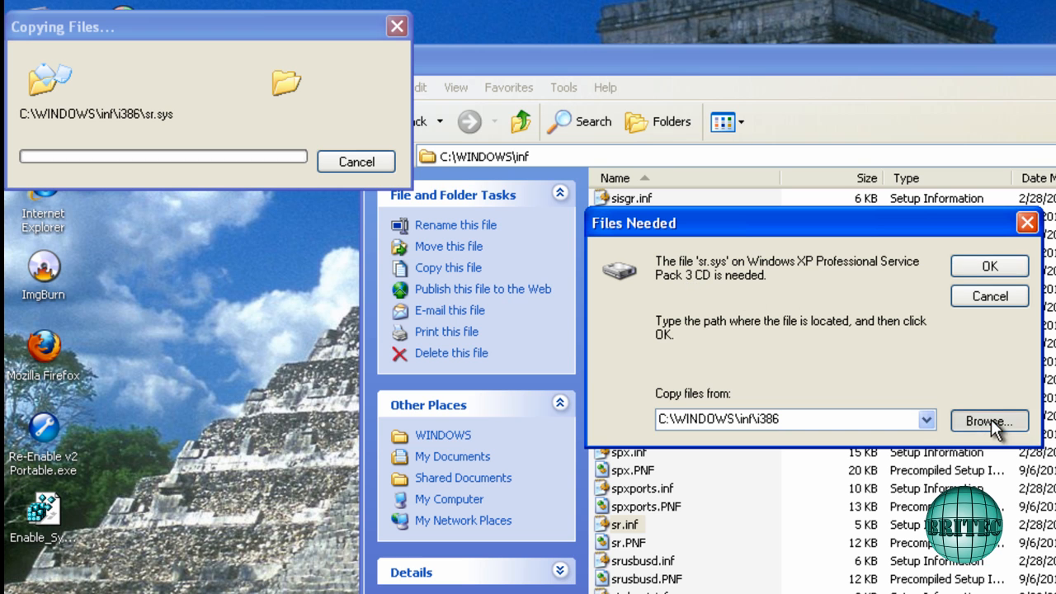
pyautogui.click(988, 421)
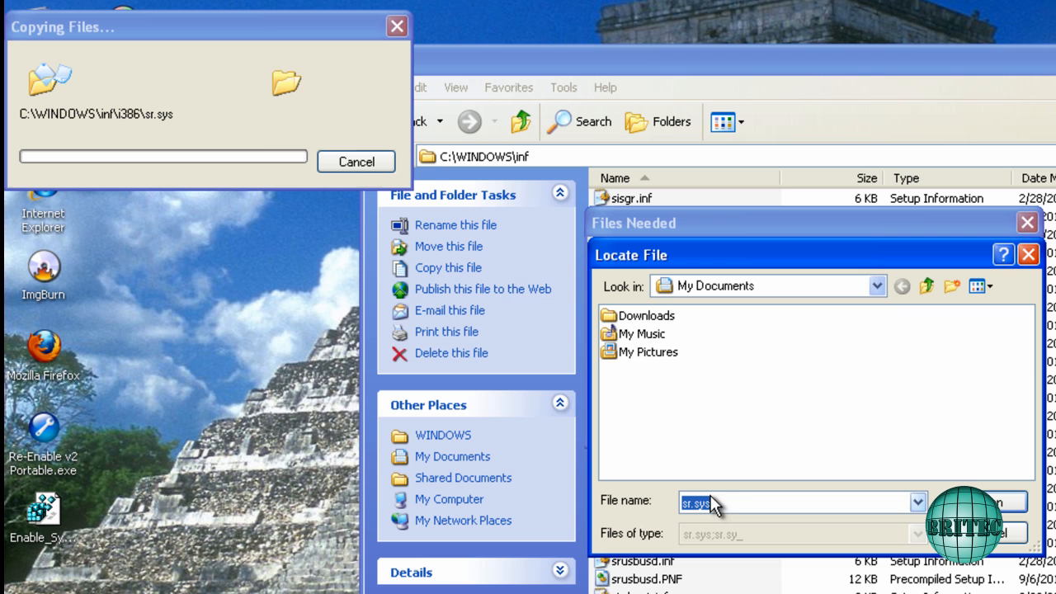
pyautogui.click(876, 285)
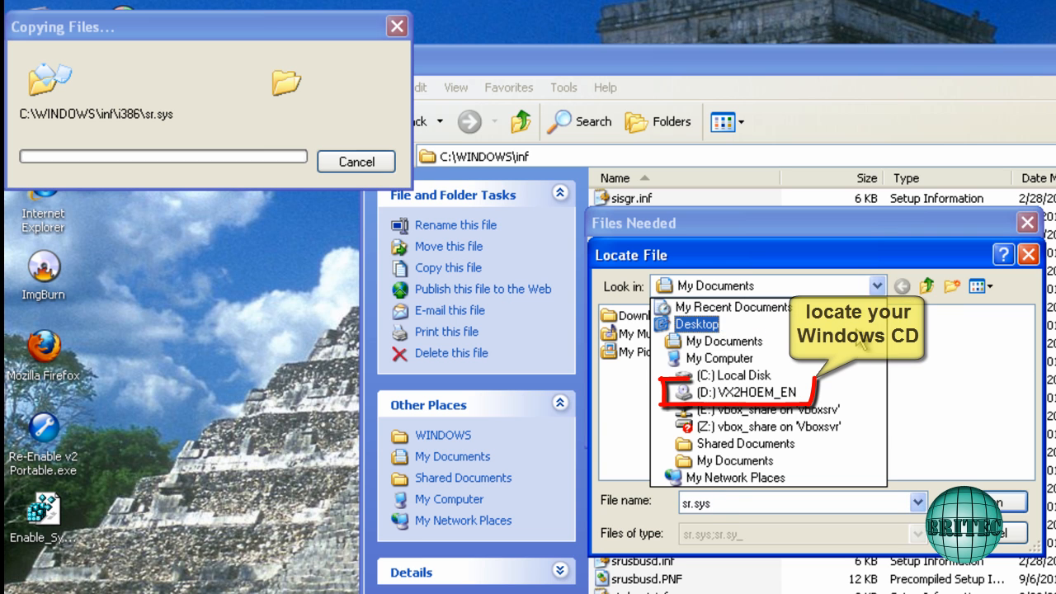
pyautogui.click(743, 392)
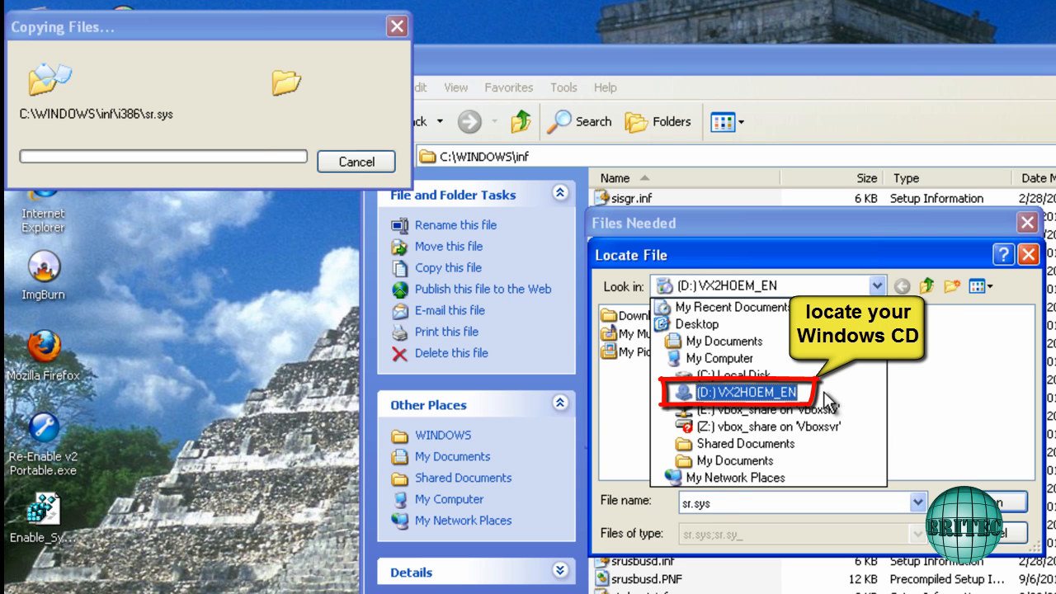
pyautogui.click(749, 391)
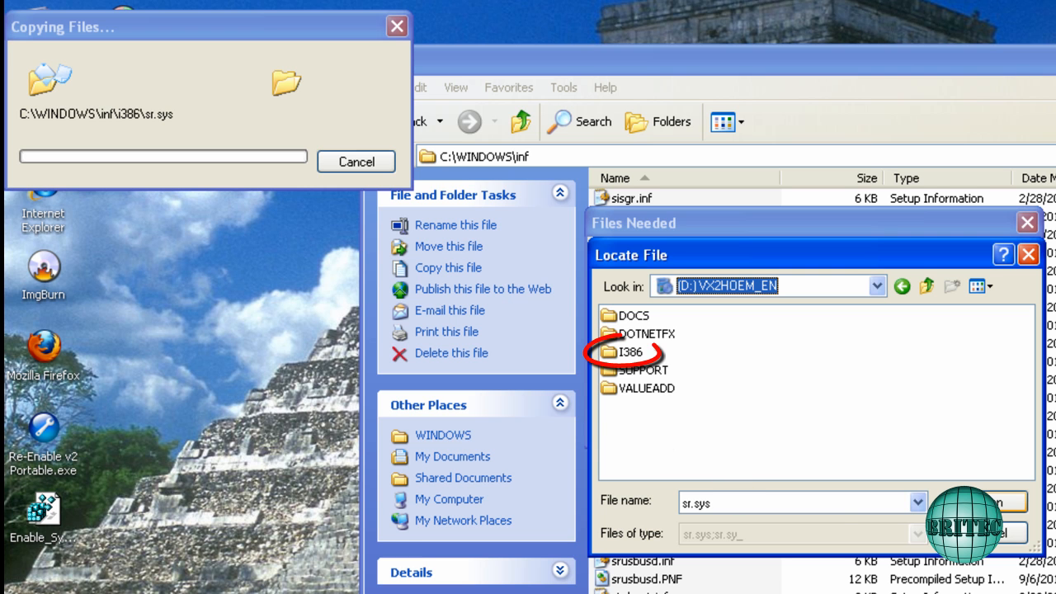
pyautogui.click(632, 352)
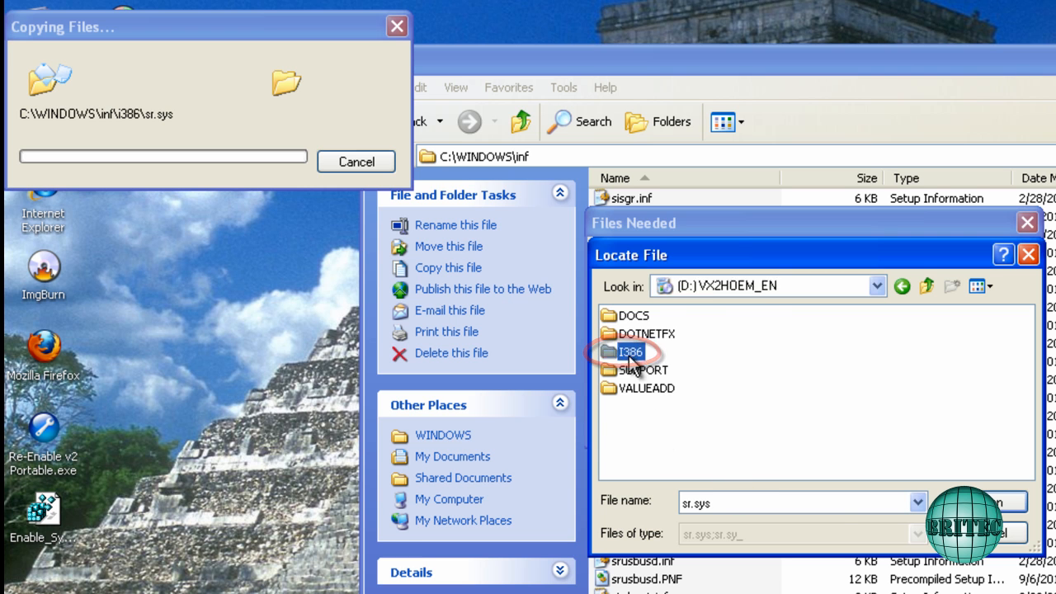
pyautogui.doubleClick(632, 351)
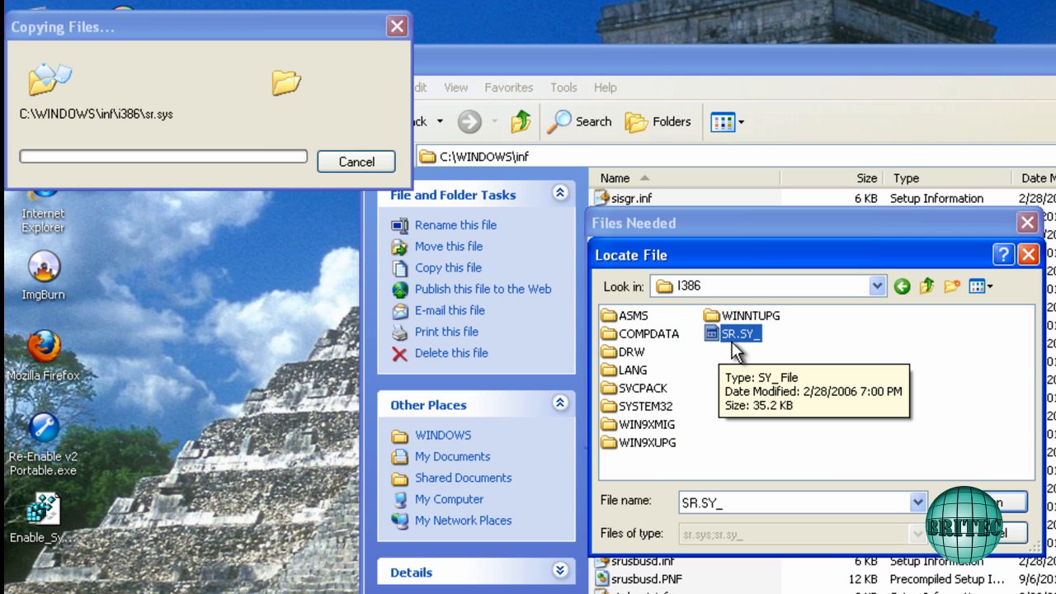
pyautogui.moveTo(780, 433)
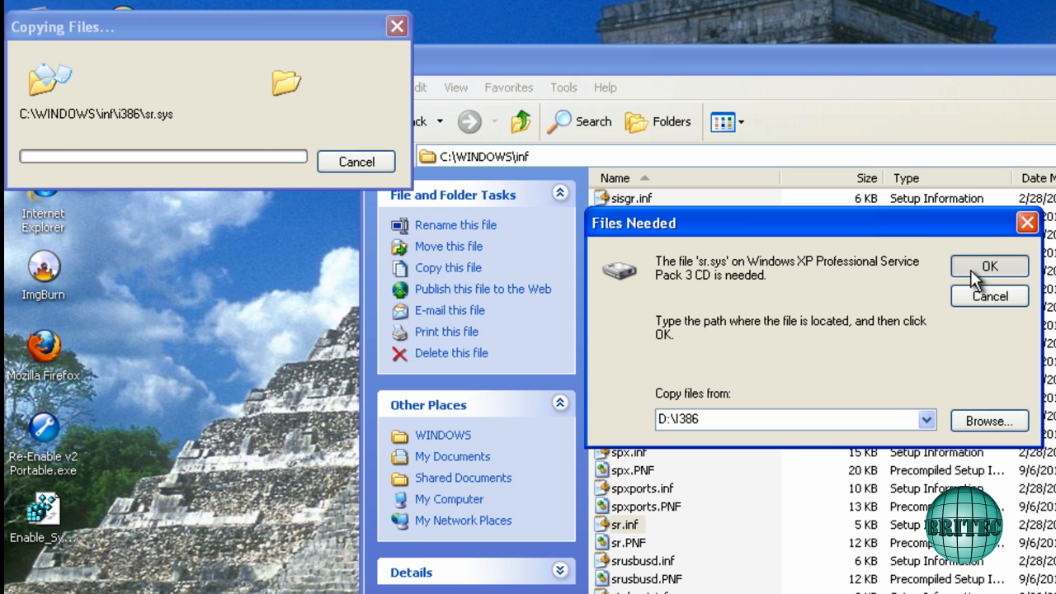
# - Copy sr.sys from I386, overwrite the newer srsvc.dll, and copy the remaining files from D:\i386
pyautogui.click(989, 266)
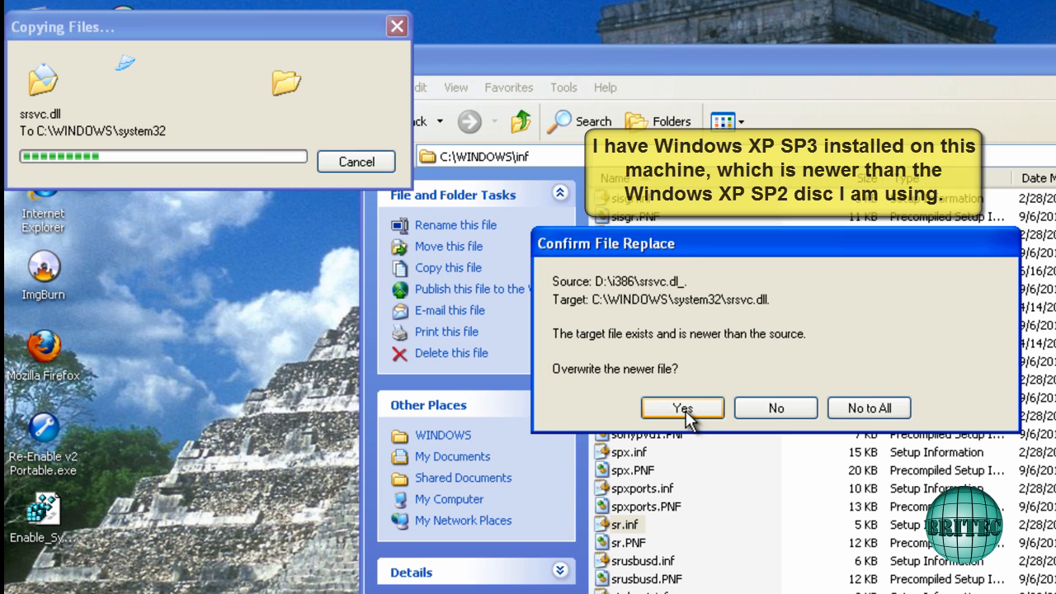
pyautogui.click(682, 407)
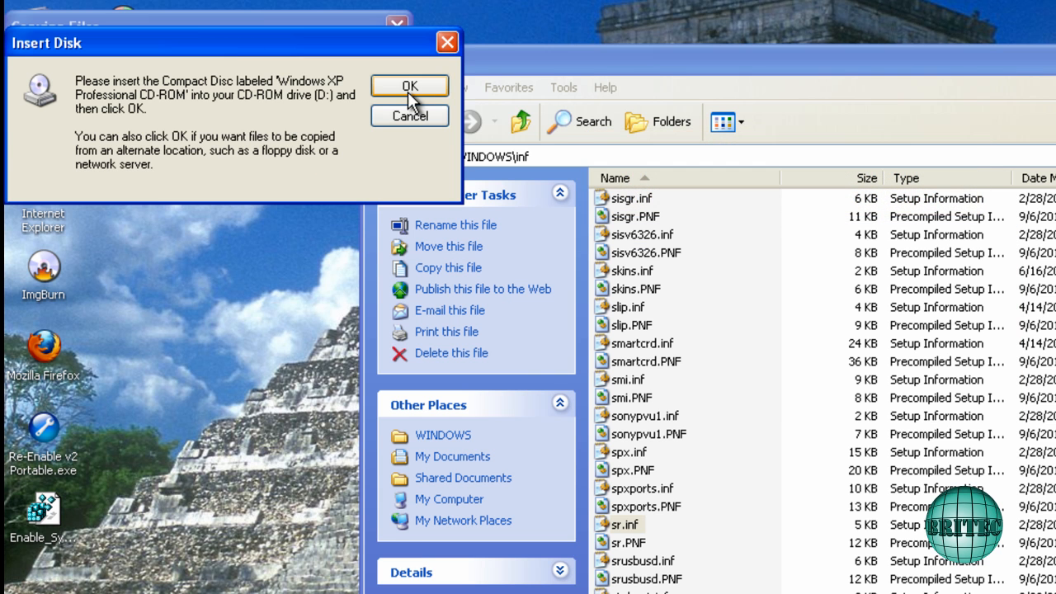
pyautogui.click(409, 86)
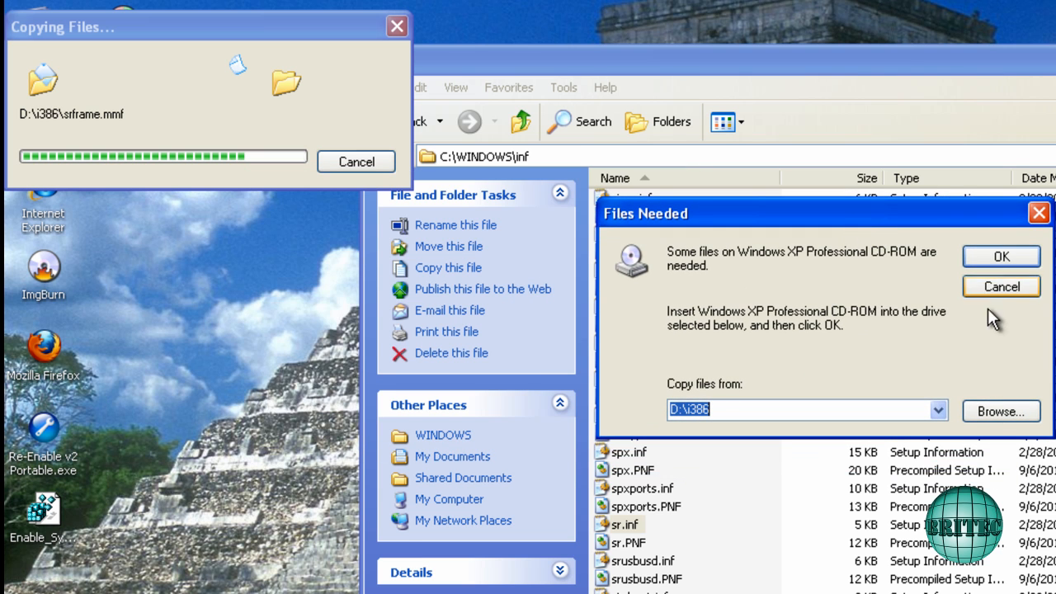
pyautogui.click(1001, 411)
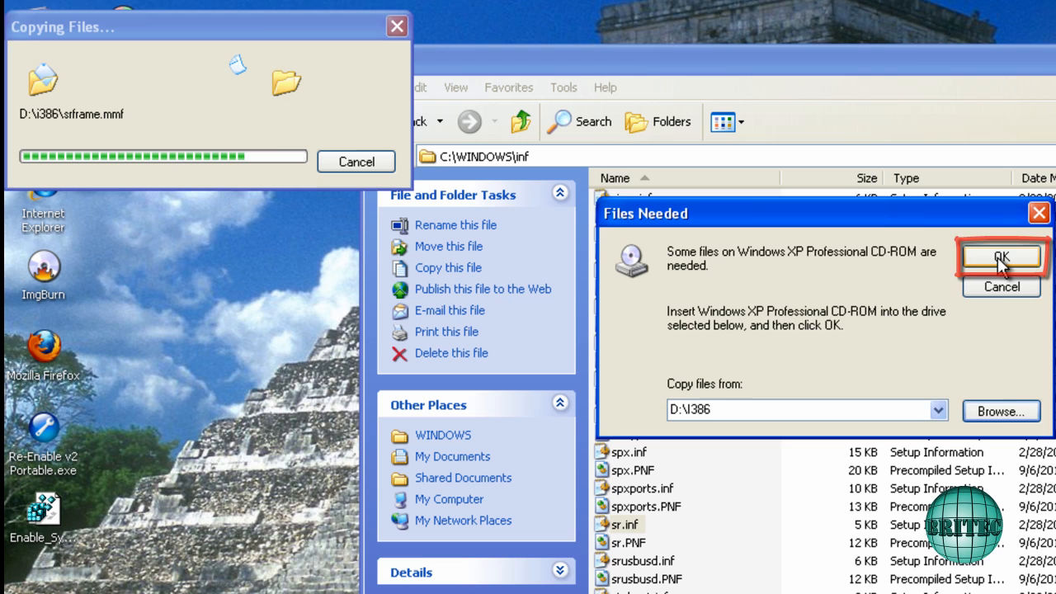
pyautogui.click(1001, 256)
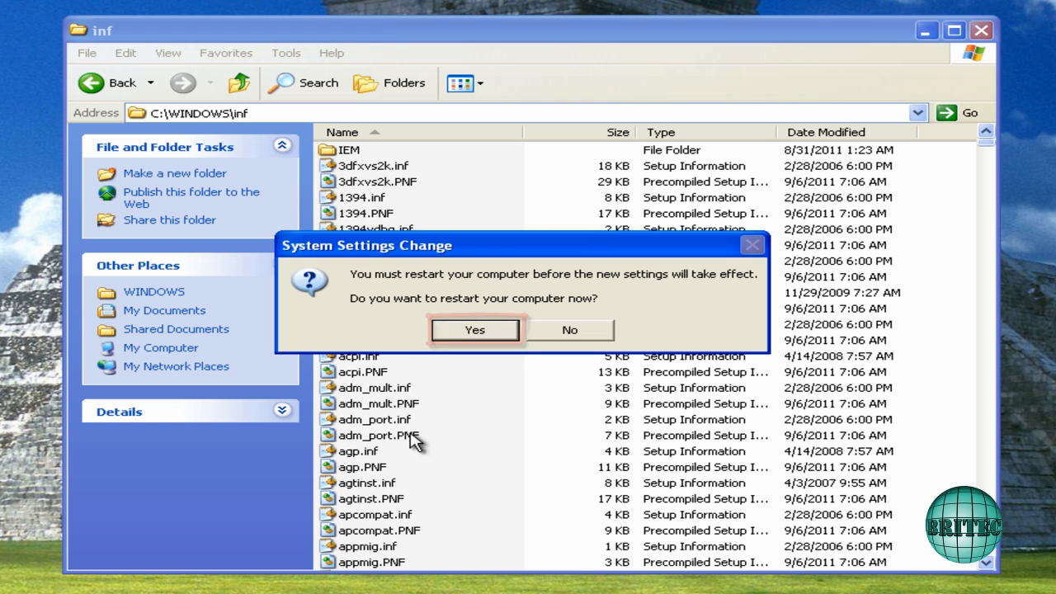
# - Confirm the restart and let Windows XP reboot to the desktop
pyautogui.click(569, 330)
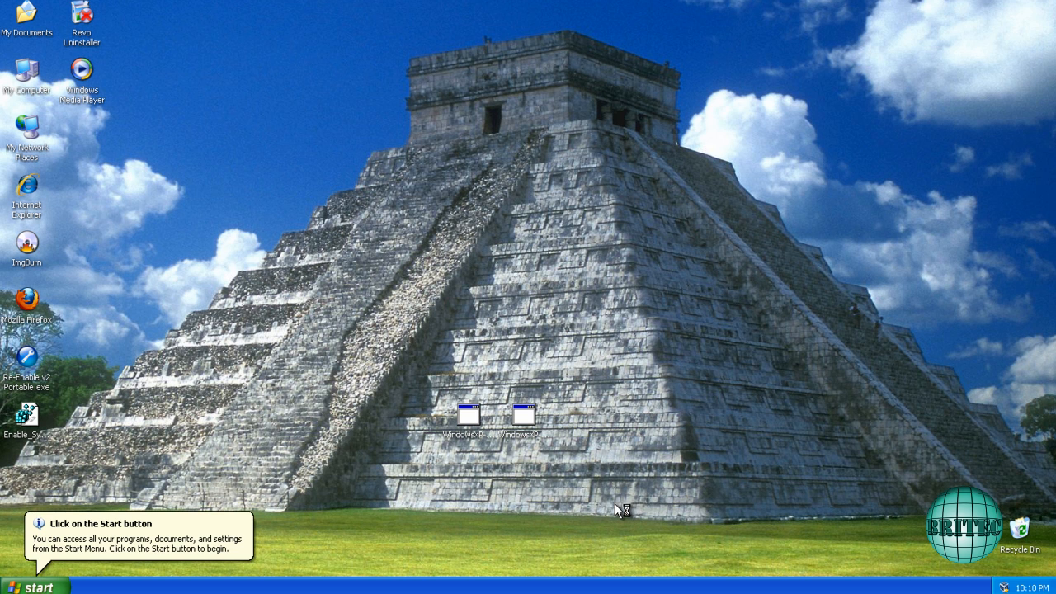
pyautogui.moveTo(649, 501)
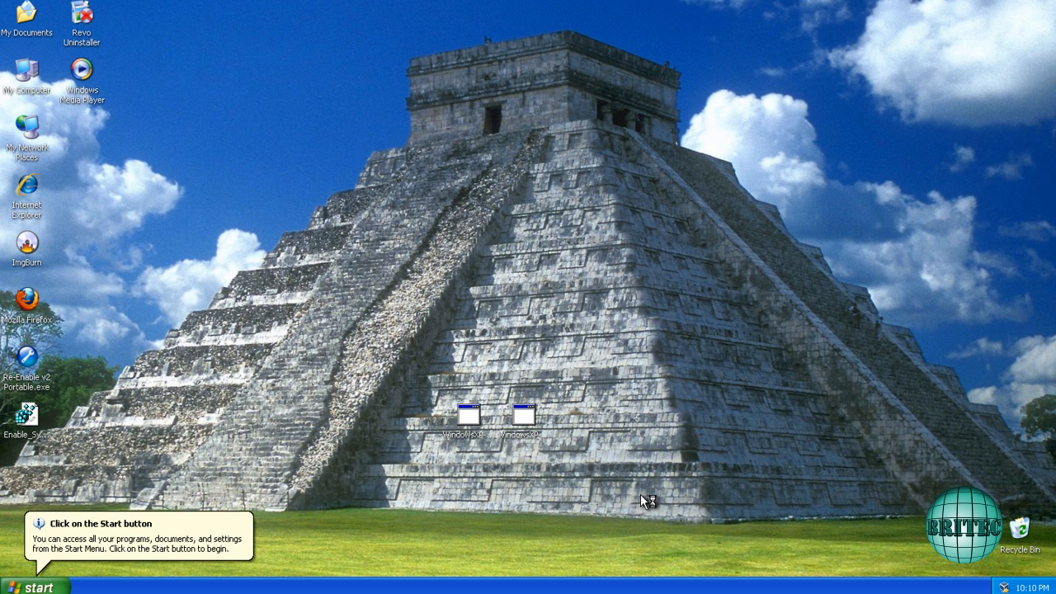
pyautogui.moveTo(510, 519)
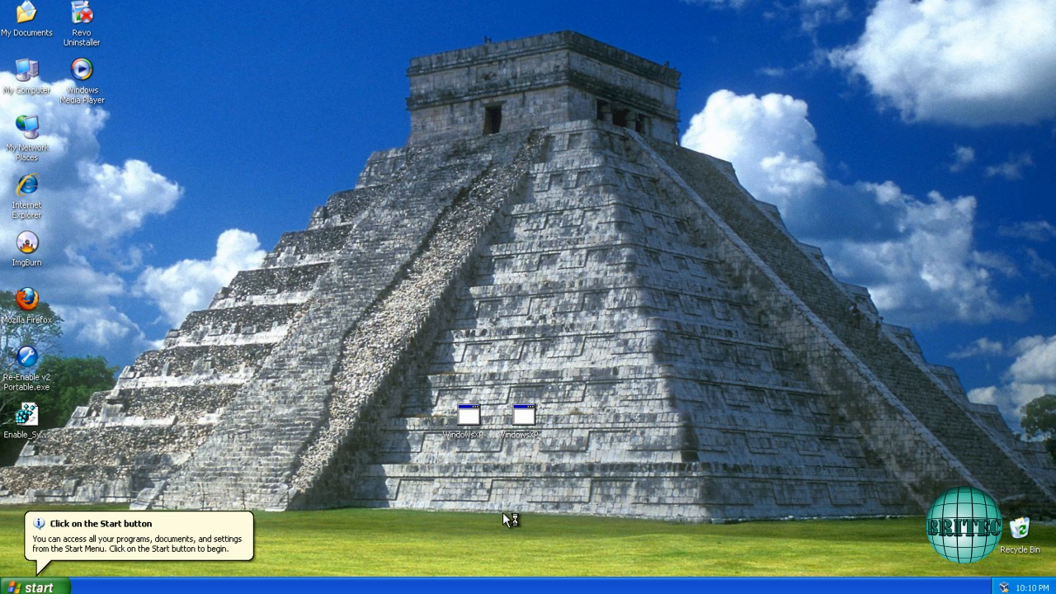
pyautogui.moveTo(272, 532)
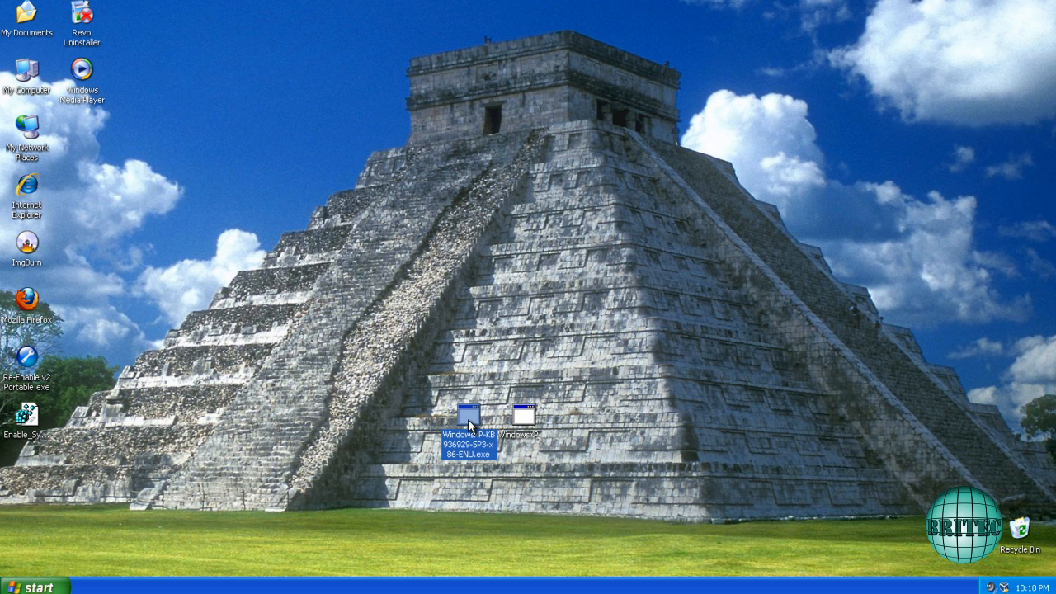
# - Open WindowsXP-KB936929-SP3-x86-ENU.exe from the desktop as a 7-Zip archive
pyautogui.rightClick(469, 410)
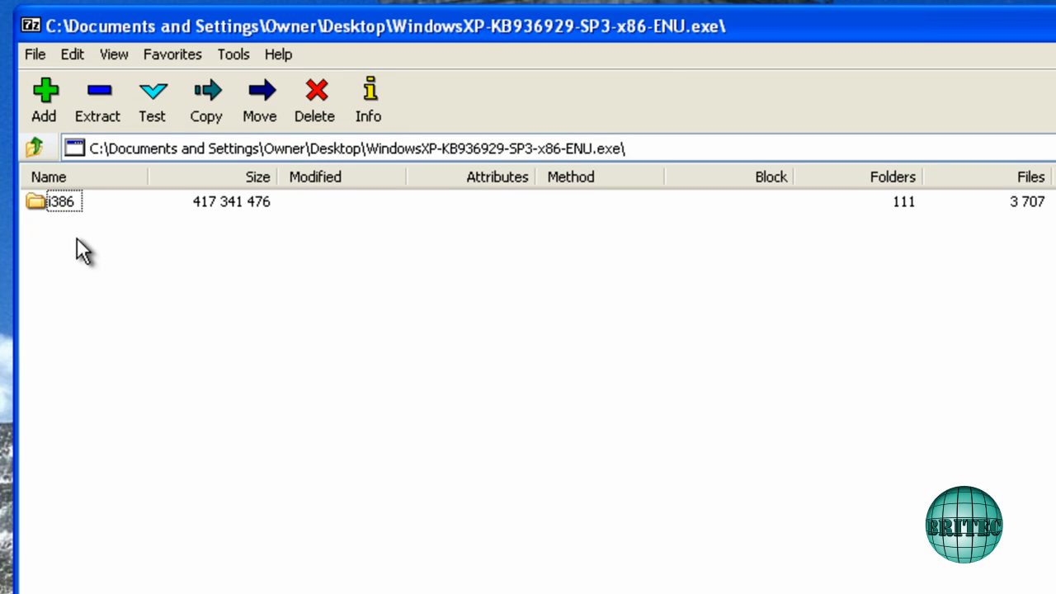
pyautogui.moveTo(57, 210)
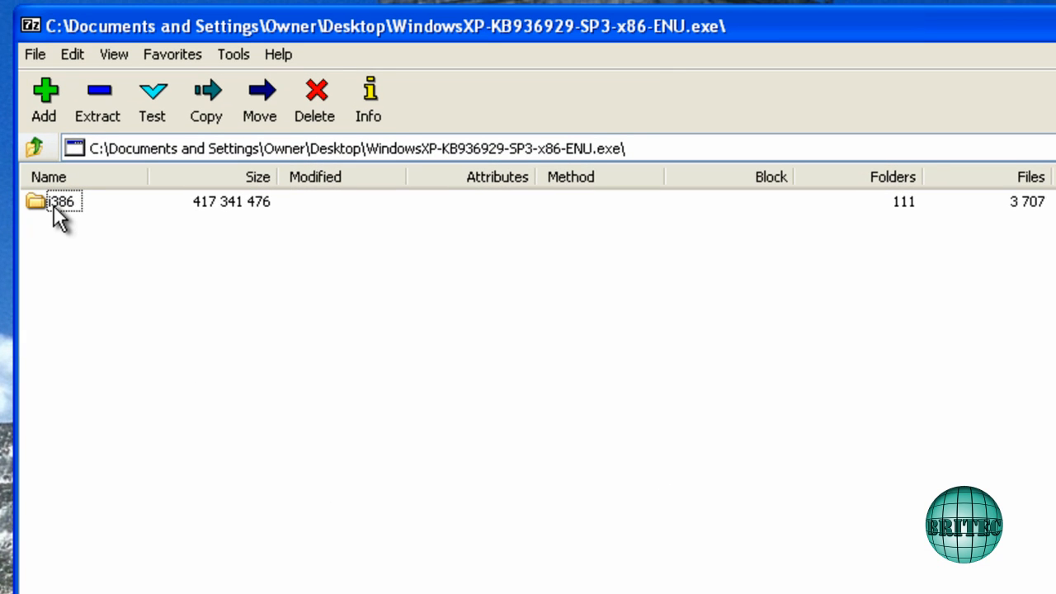
# - Open the archive's i386 folder and select the sr.sy_ file
pyautogui.doubleClick(59, 201)
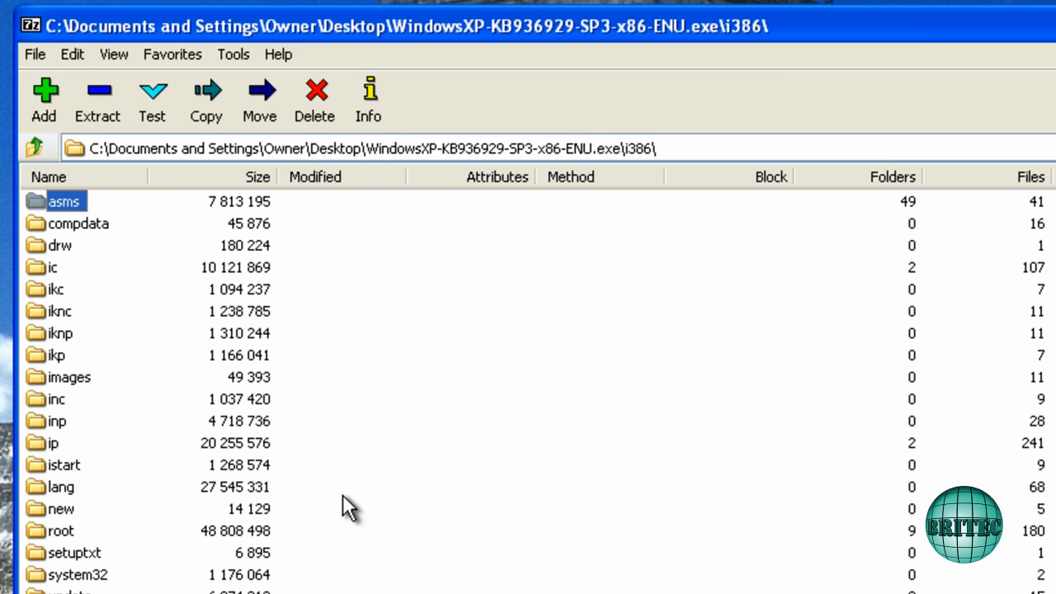
pyautogui.moveTo(388, 503)
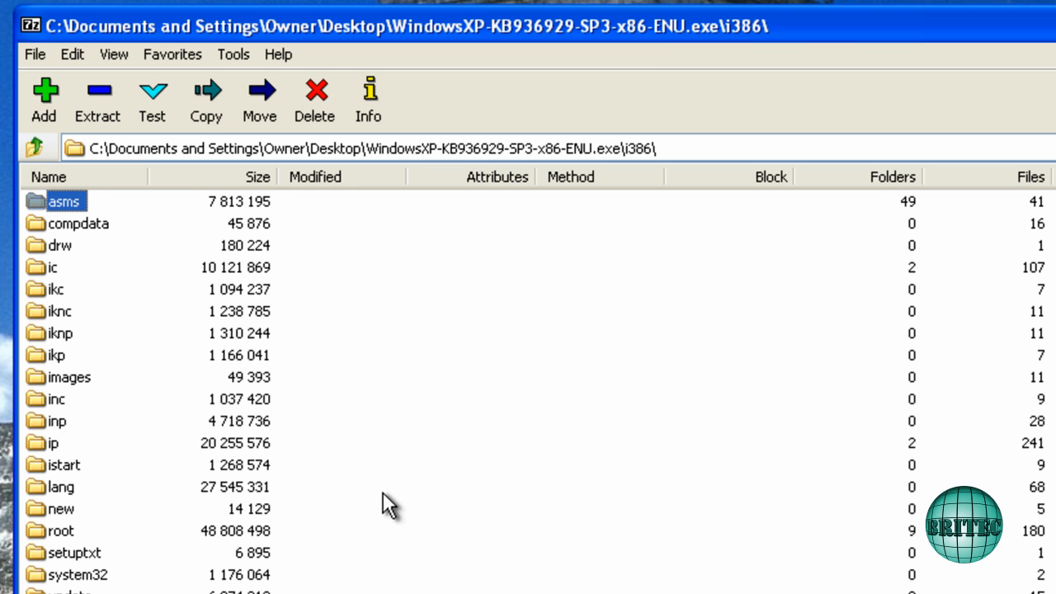
pyautogui.scroll(-3)
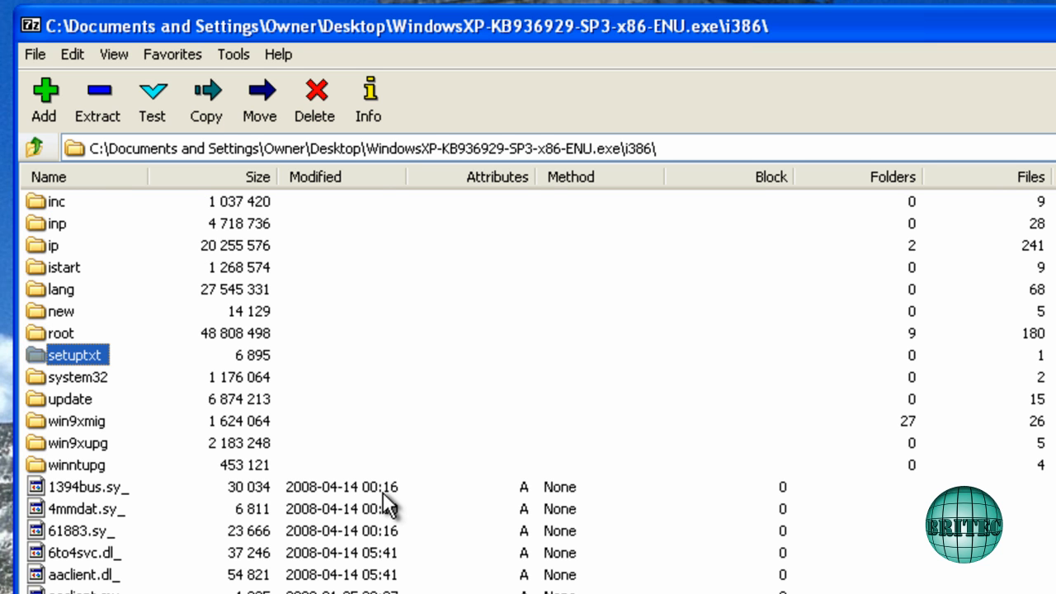
pyautogui.scroll(-3)
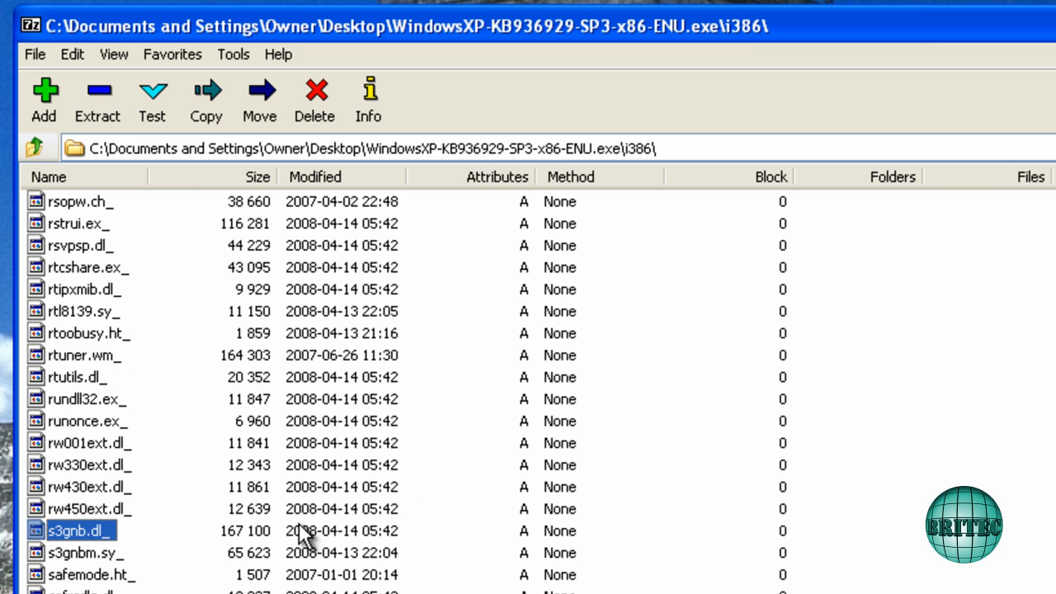
pyautogui.scroll(-3)
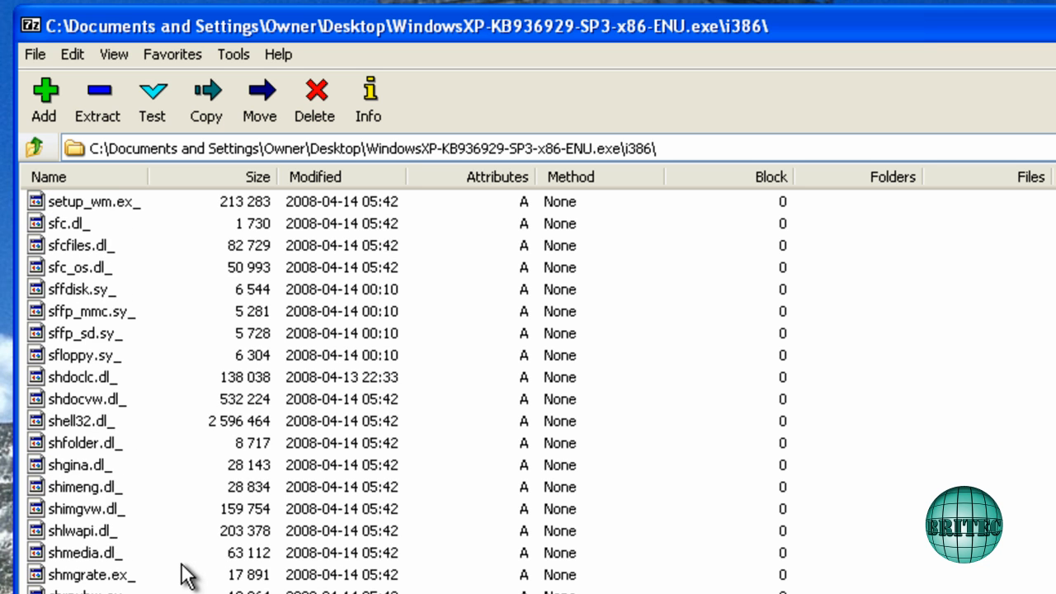
pyautogui.scroll(-3)
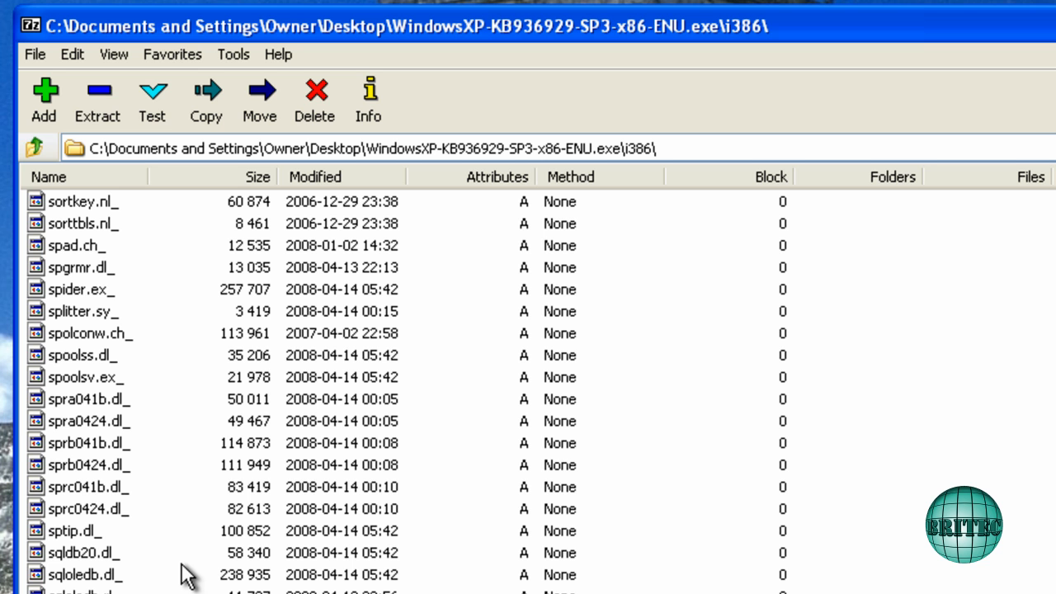
pyautogui.scroll(-3)
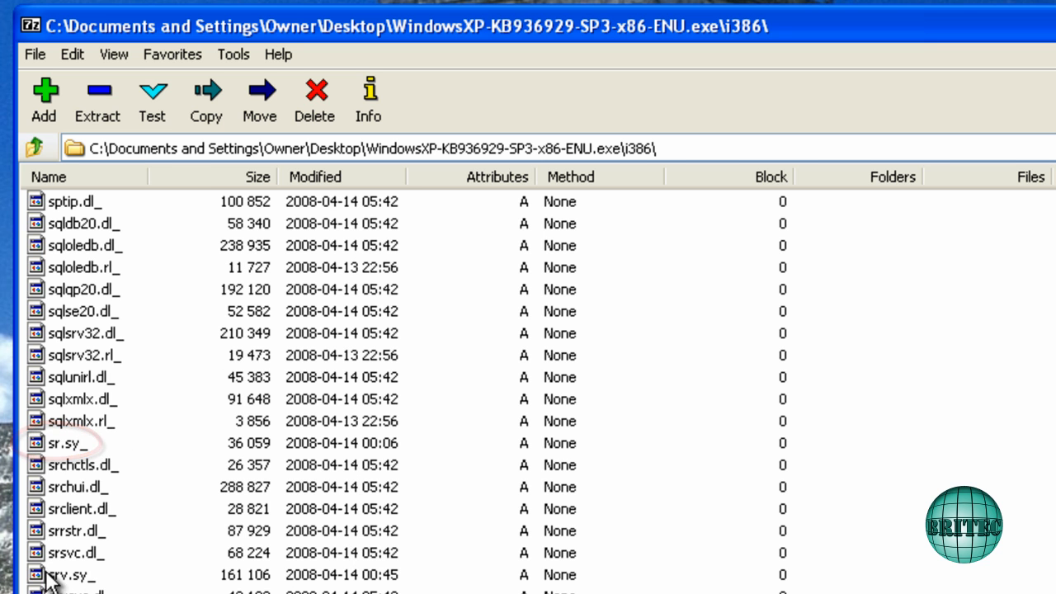
pyautogui.click(66, 443)
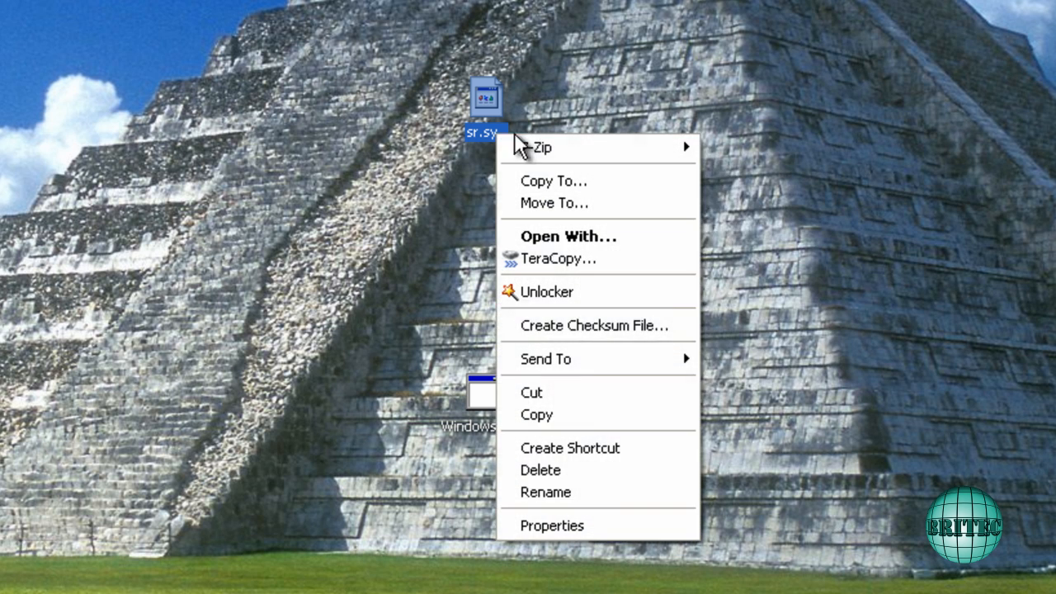
# - Copy the extracted sr.sys file from the desktop
pyautogui.click(546, 492)
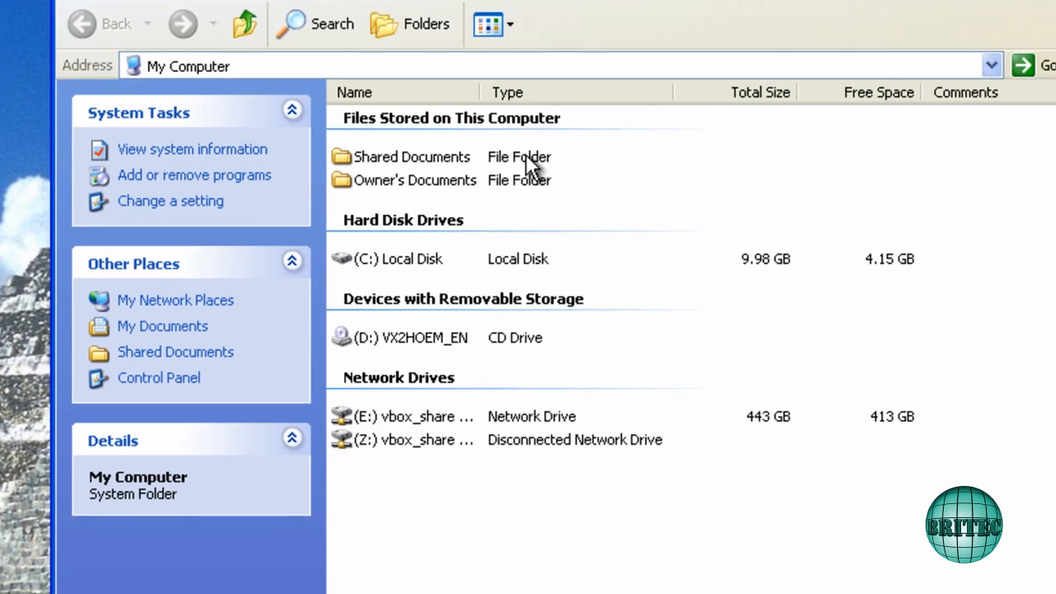
# - Navigate to C:\WINDOWS\system32\drivers and right-click the existing sr.sys
pyautogui.doubleClick(398, 259)
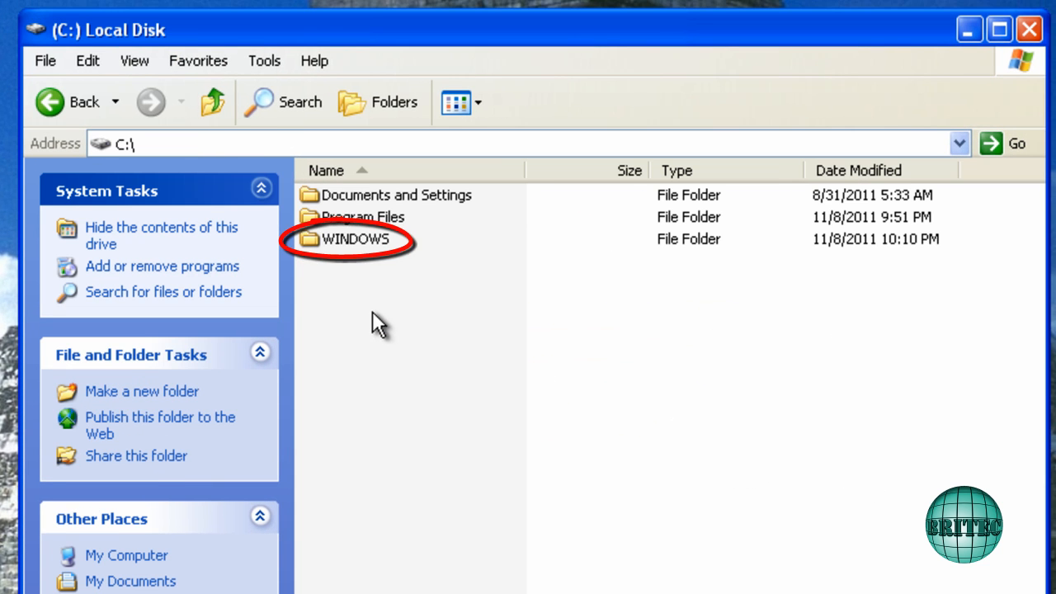
pyautogui.doubleClick(355, 239)
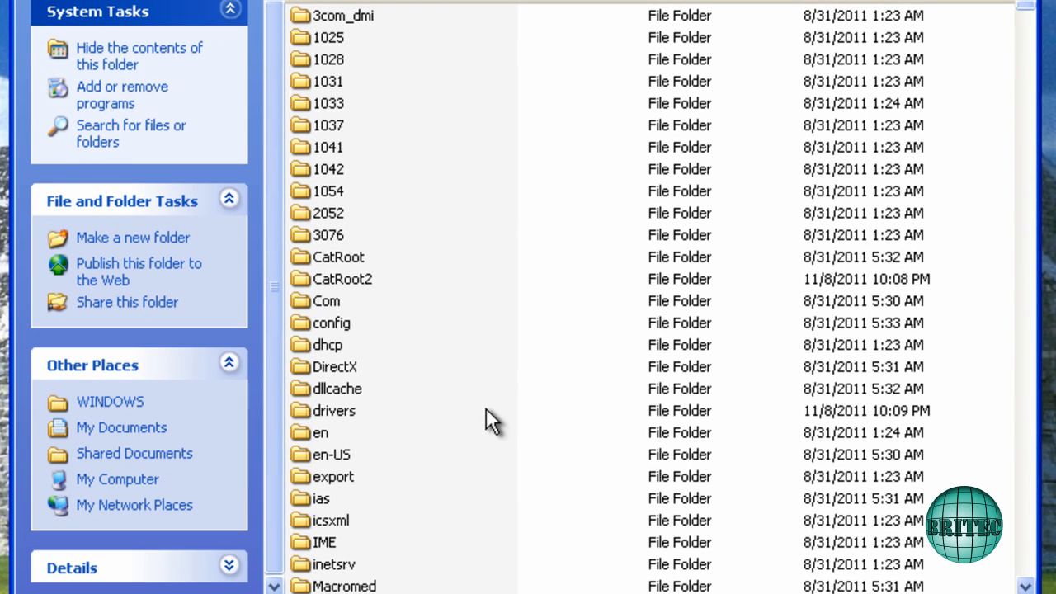
pyautogui.scroll(-3)
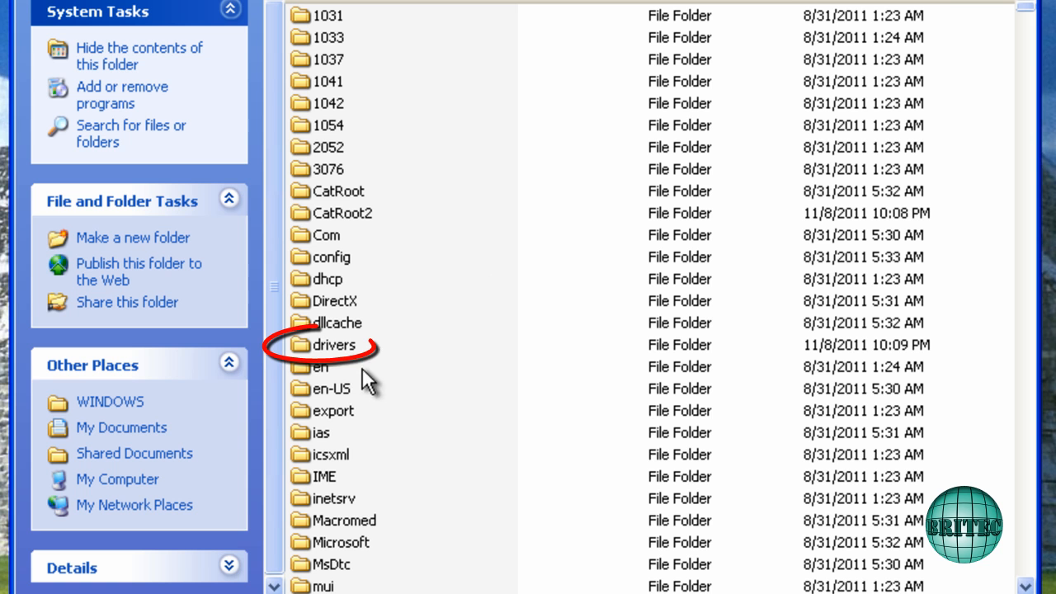
pyautogui.click(334, 344)
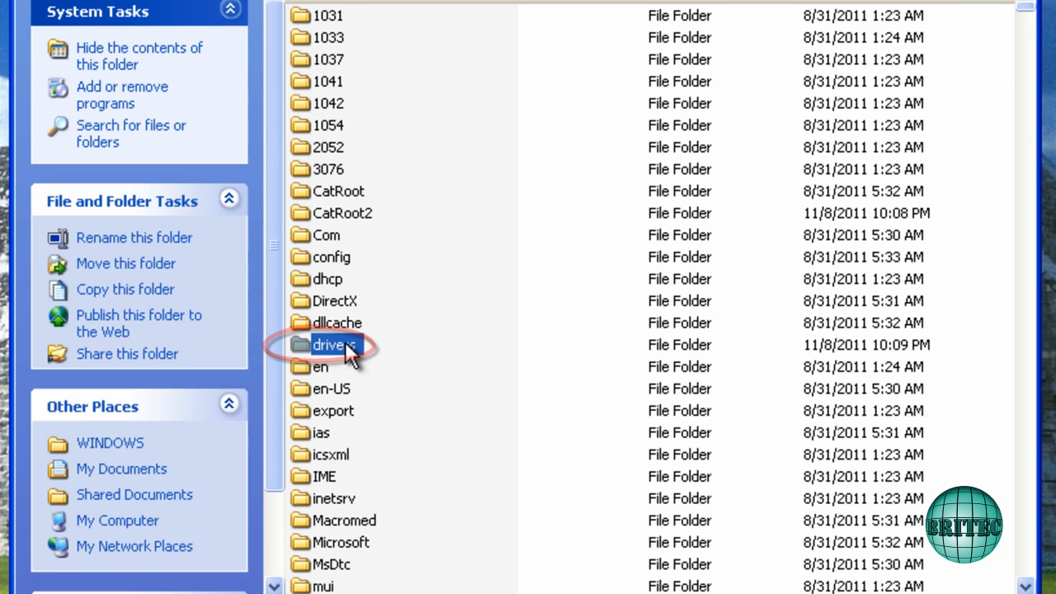
pyautogui.doubleClick(334, 345)
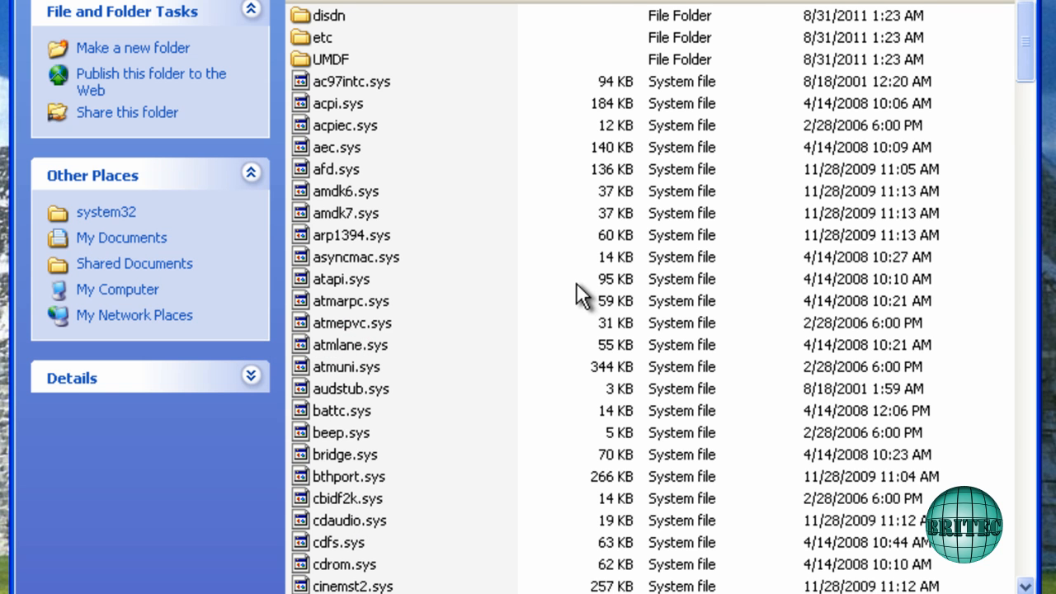
pyautogui.scroll(-3)
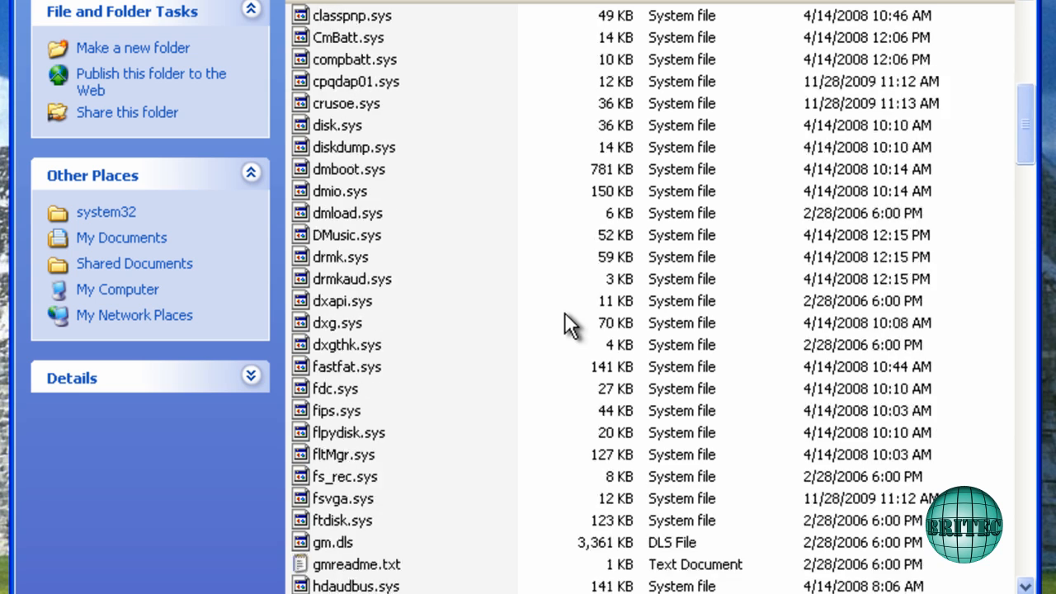
pyautogui.scroll(-3)
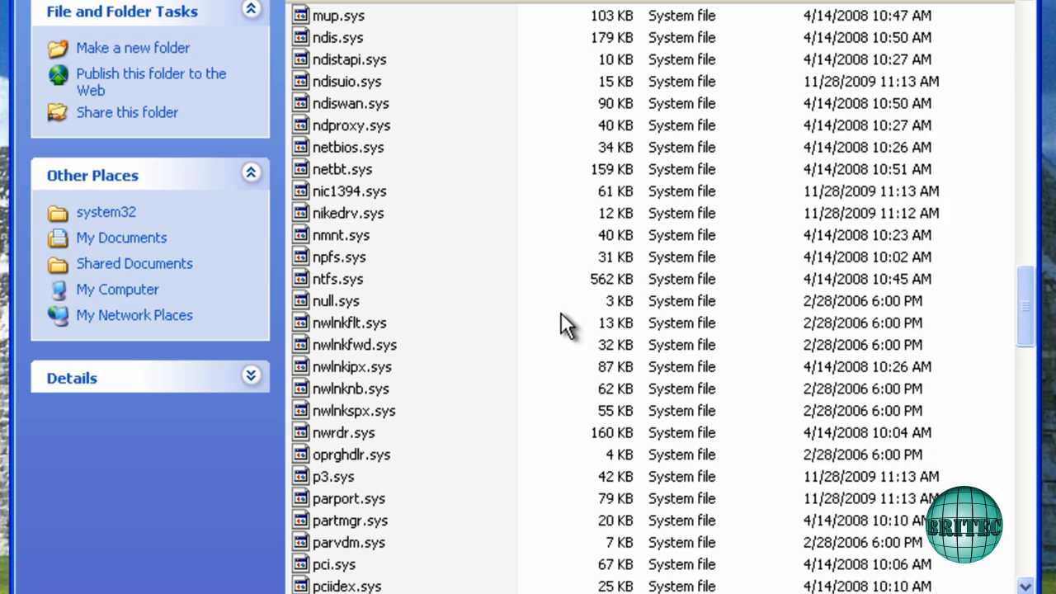
pyautogui.scroll(-3)
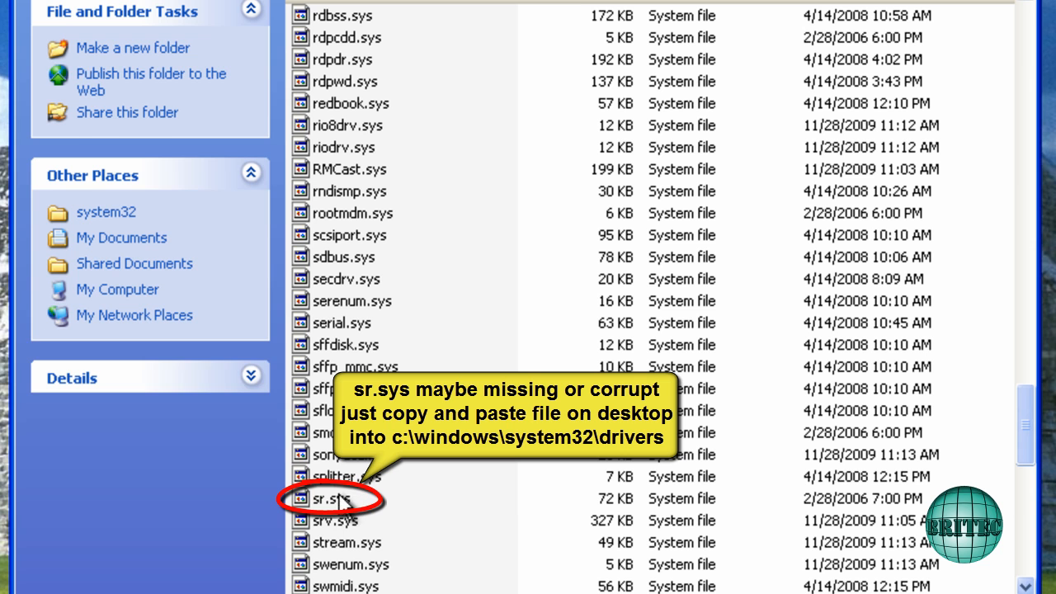
pyautogui.rightClick(330, 499)
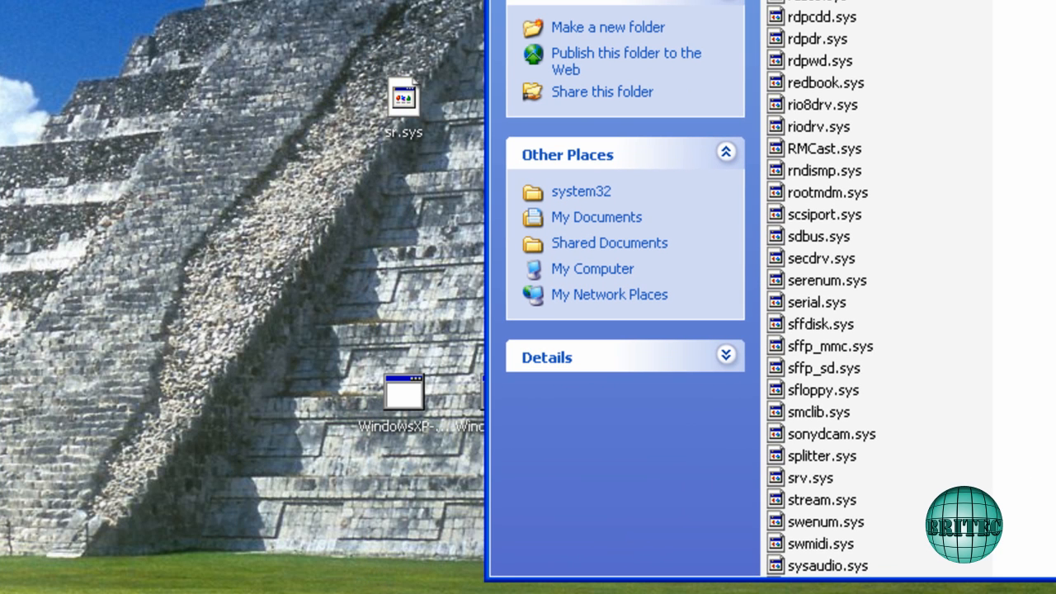
# - Overwrite drivers\sr.sys with the desktop copy and confirm it shows 36 KB, 4/14/2008
pyautogui.rightClick(404, 97)
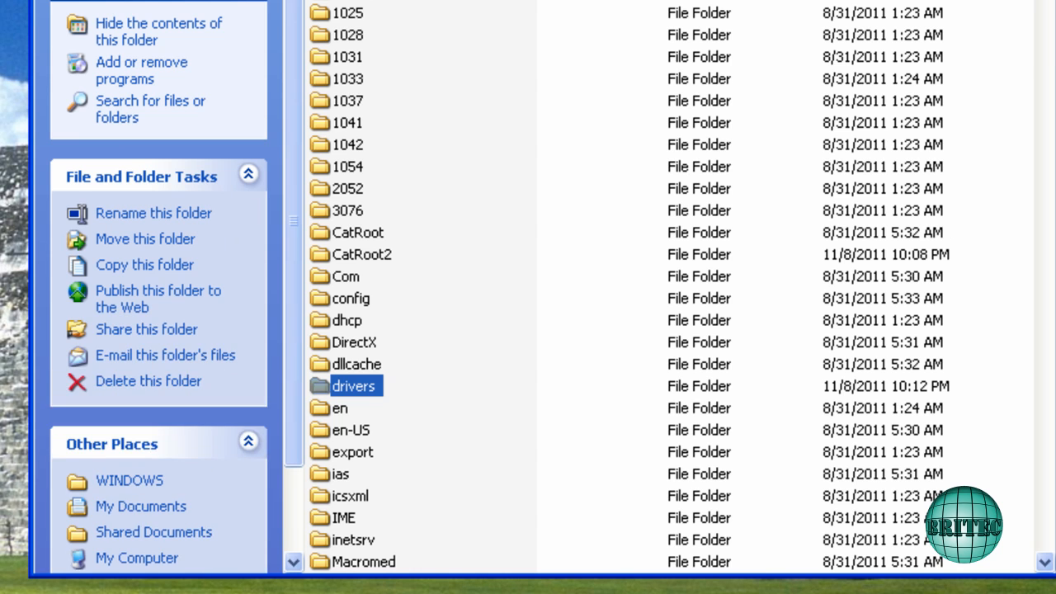
pyautogui.doubleClick(354, 385)
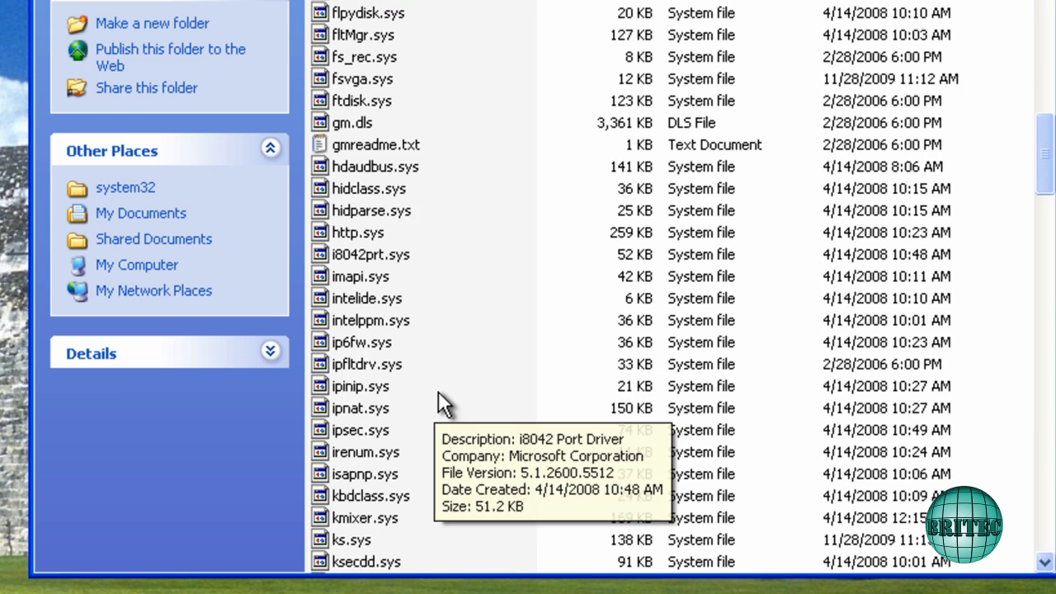
pyautogui.scroll(-3)
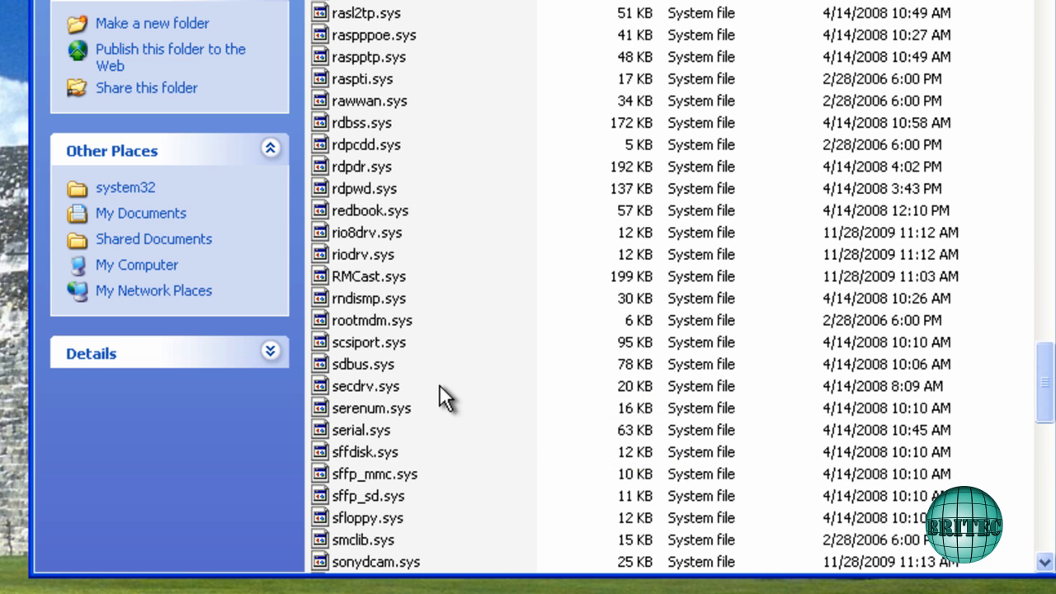
pyautogui.moveTo(427, 414)
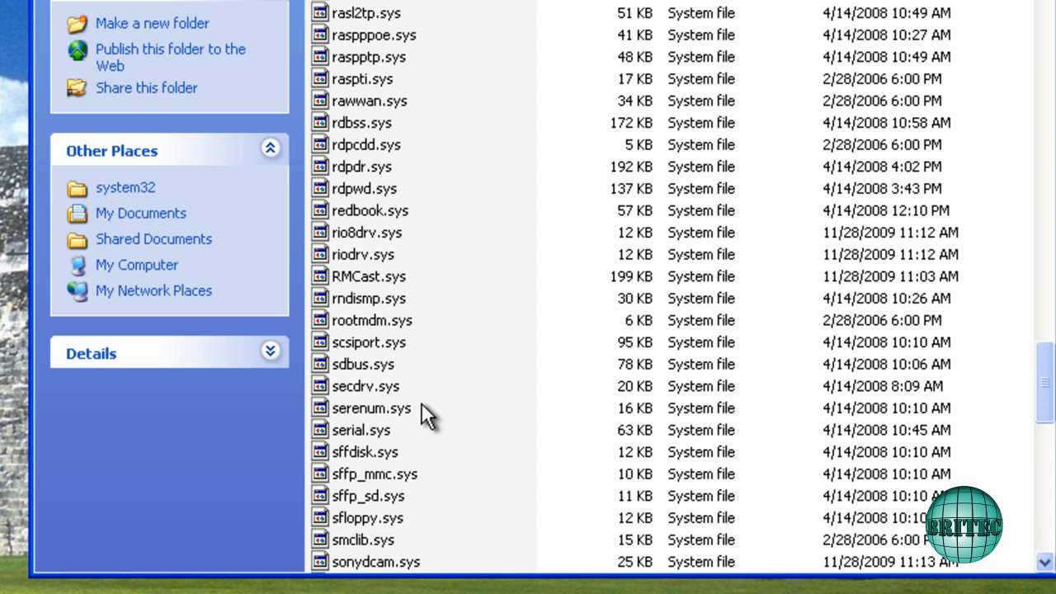
pyautogui.scroll(-3)
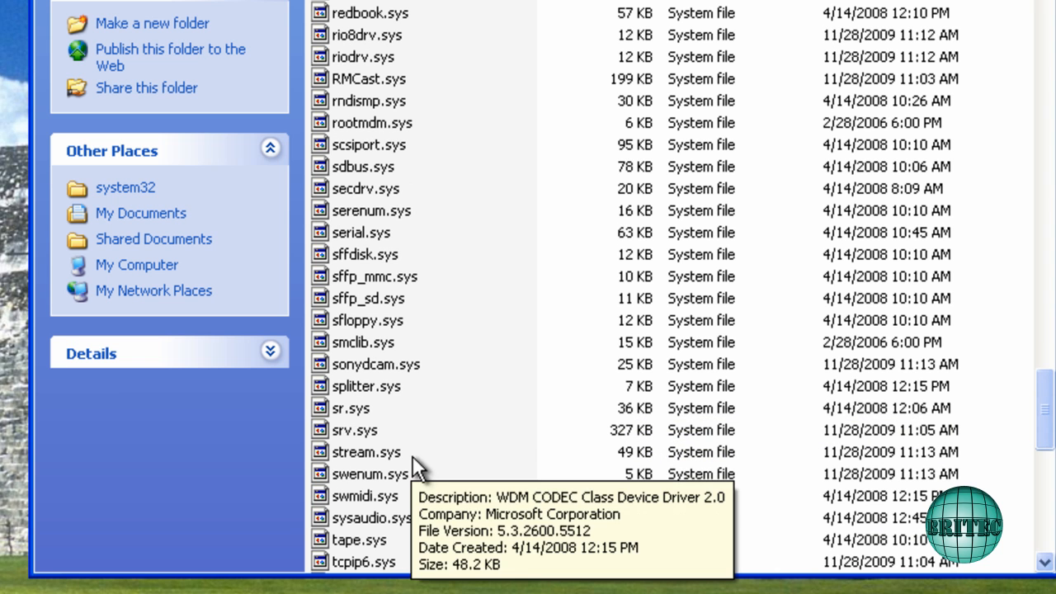
pyautogui.click(351, 408)
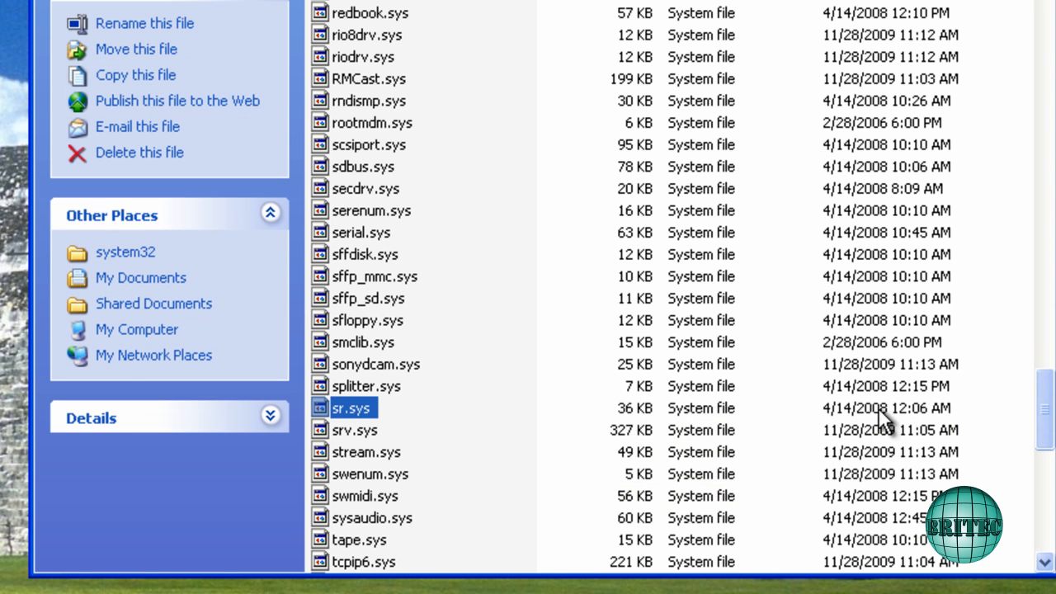
pyautogui.moveTo(867, 425)
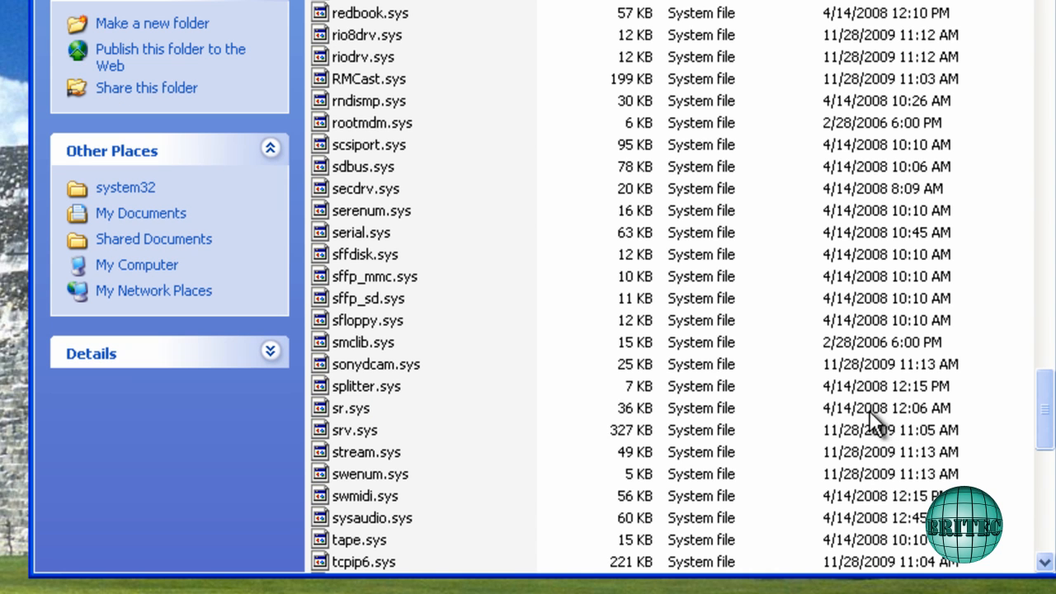
pyautogui.click(351, 407)
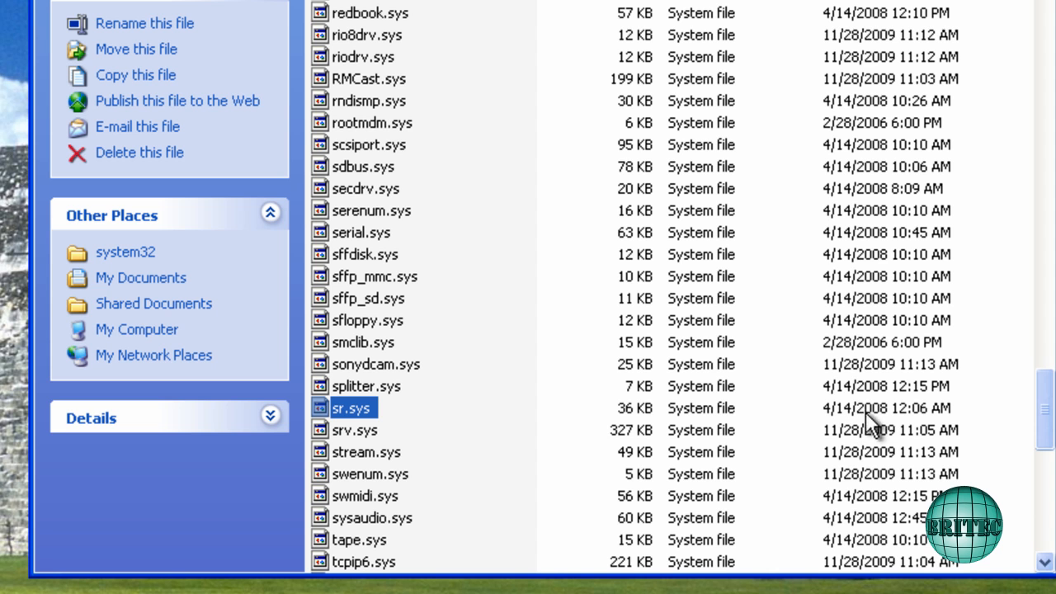
pyautogui.moveTo(879, 425)
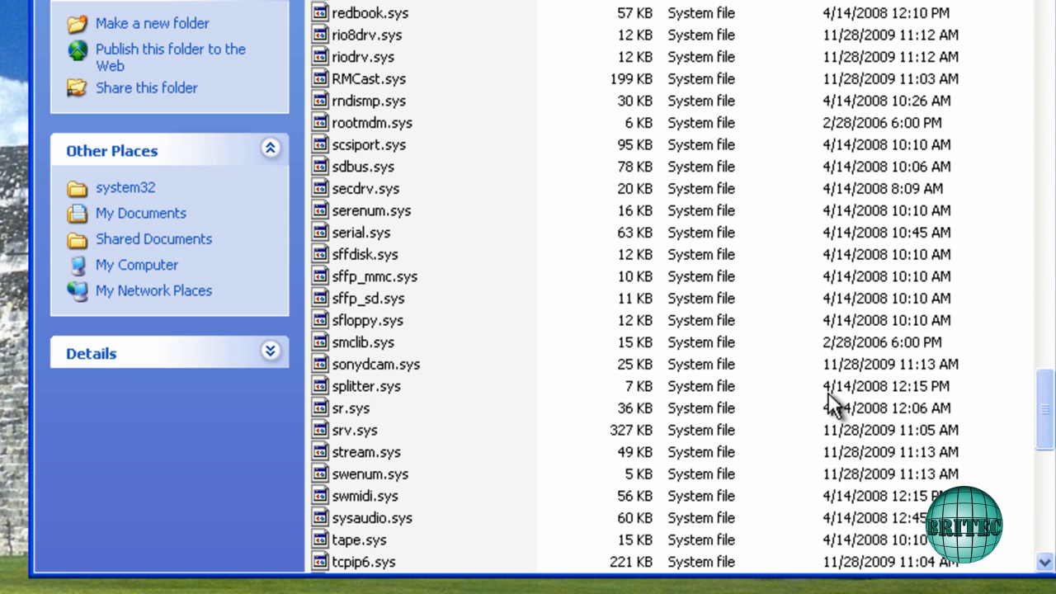
pyautogui.moveTo(833, 408)
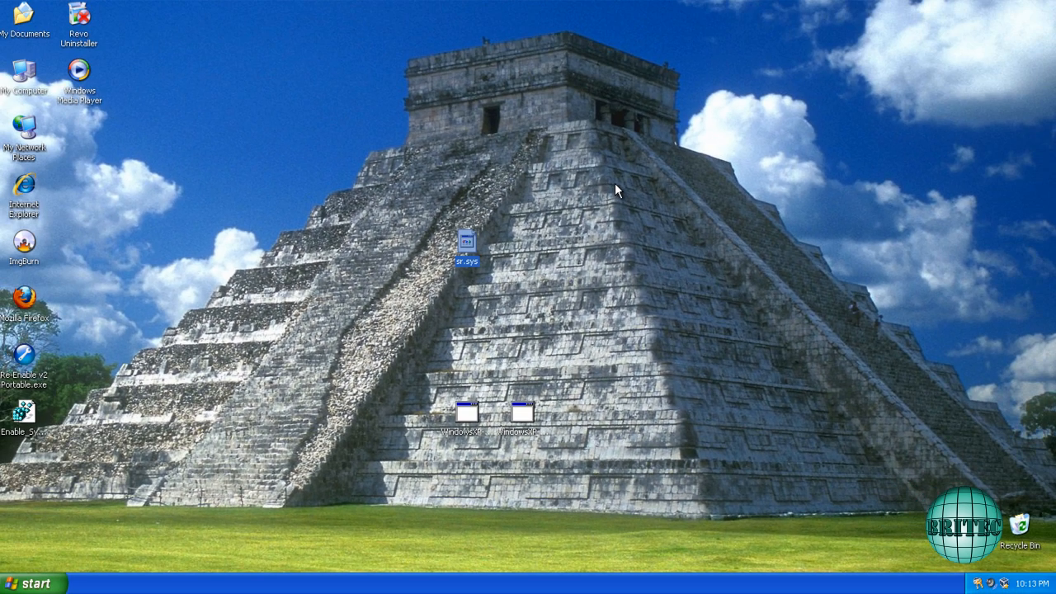
pyautogui.moveTo(46, 409)
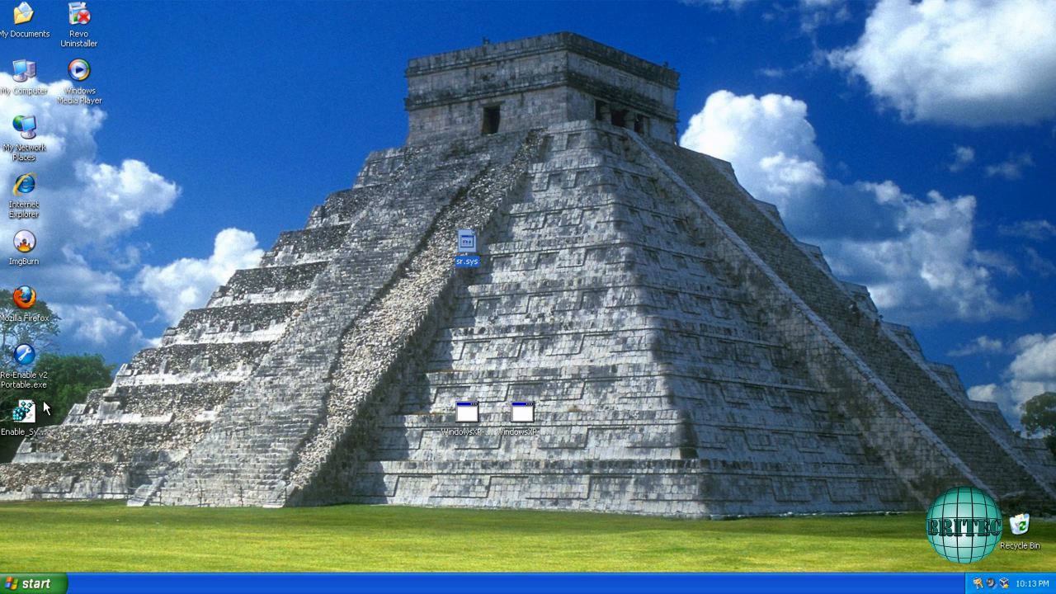
# - Move Enable_System_Restore.reg beside sr.sys and run Re-Enable v2 Portable despite the publisher warning
pyautogui.moveTo(25, 421); pyautogui.dragTo(363, 343)
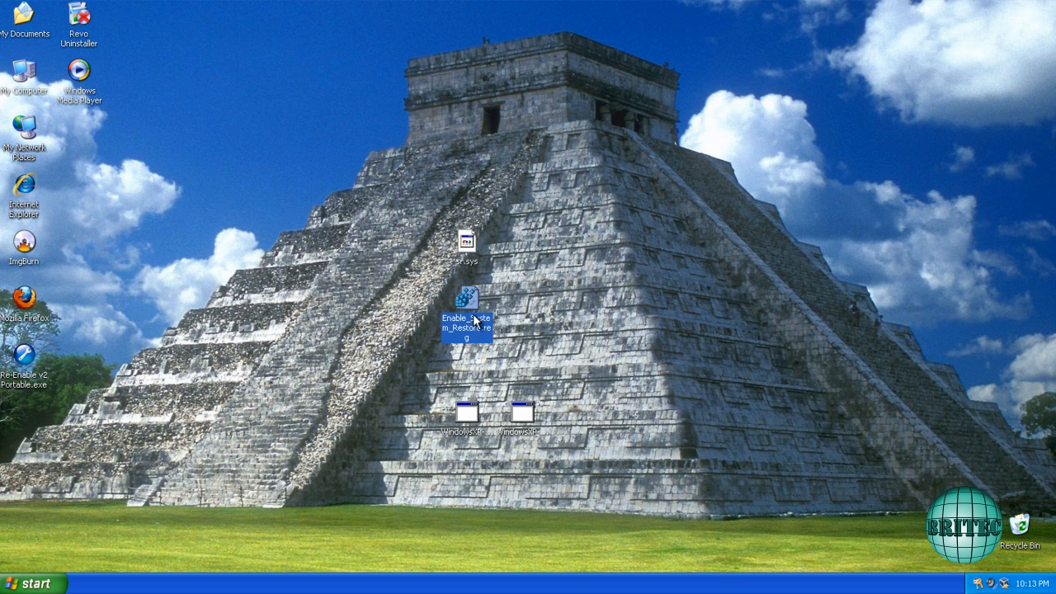
pyautogui.moveTo(468, 305)
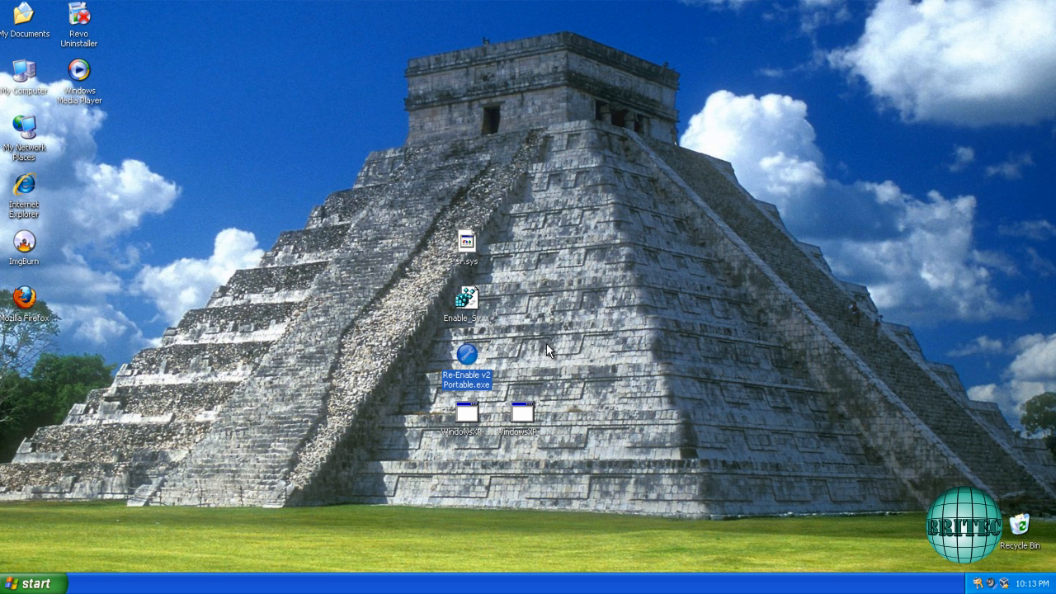
pyautogui.doubleClick(470, 356)
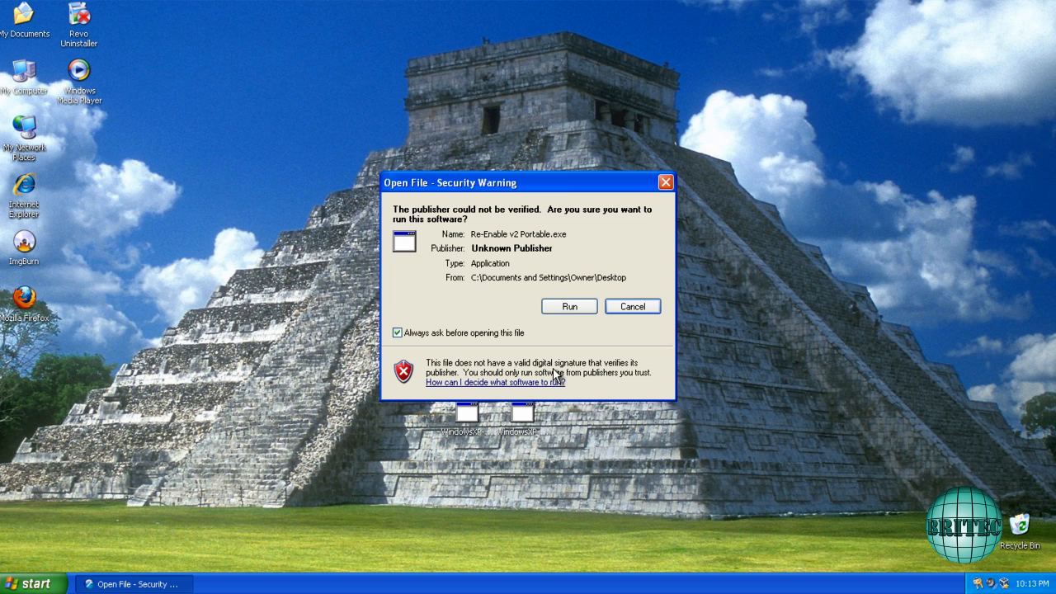
pyautogui.click(568, 307)
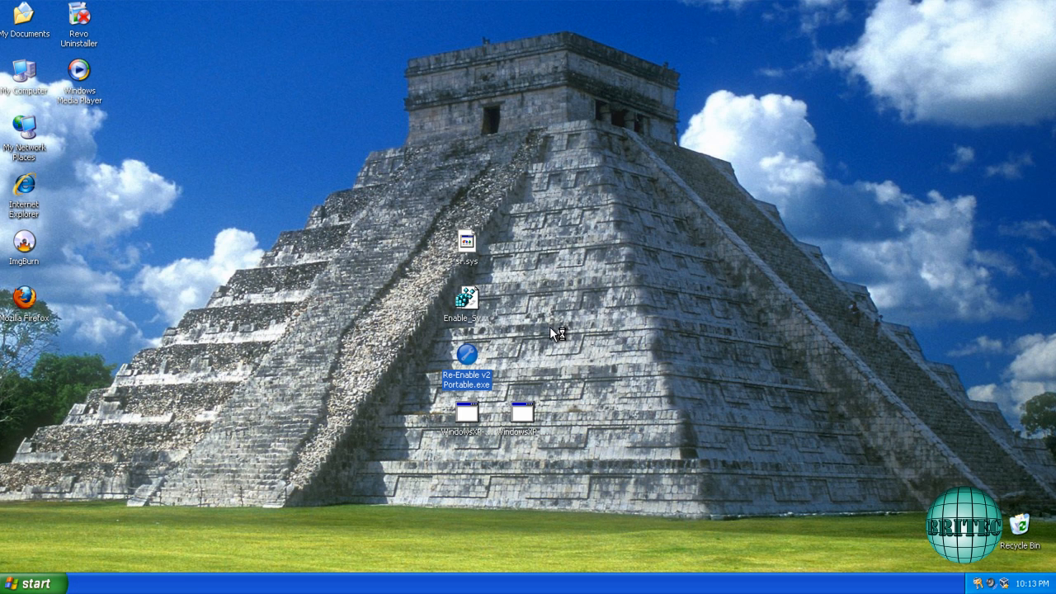
pyautogui.doubleClick(467, 353)
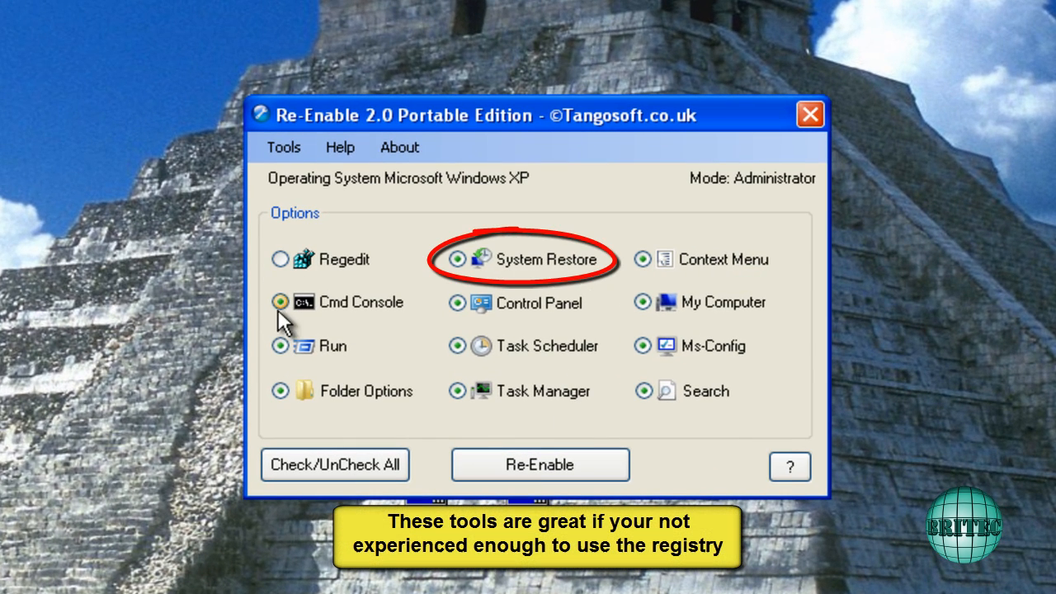
# - Untick Cmd Console and Control Panel, re-enable System Restore only, then close Re-Enable
pyautogui.click(281, 259)
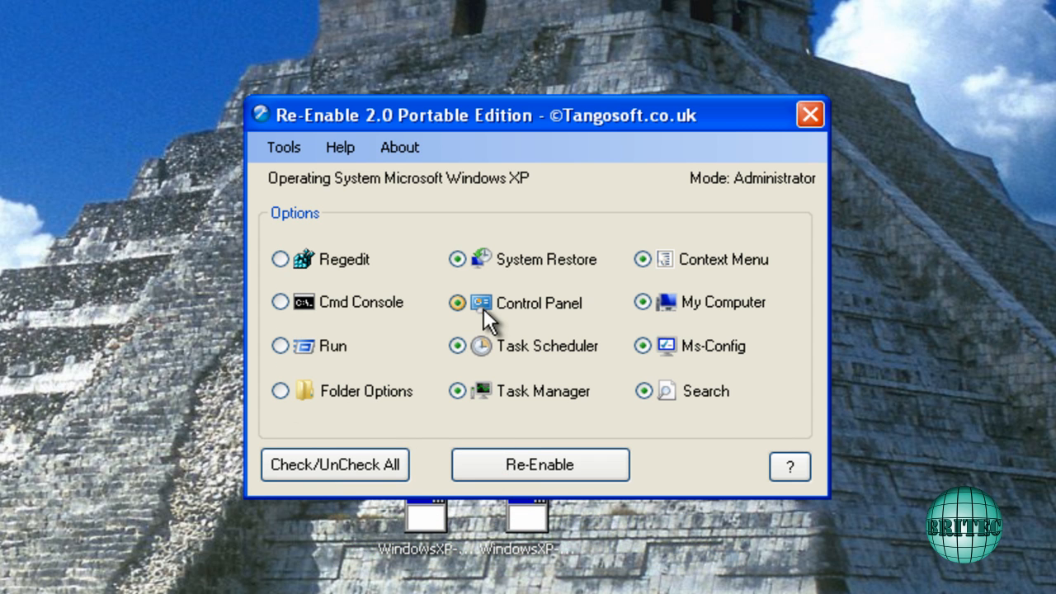
pyautogui.click(458, 303)
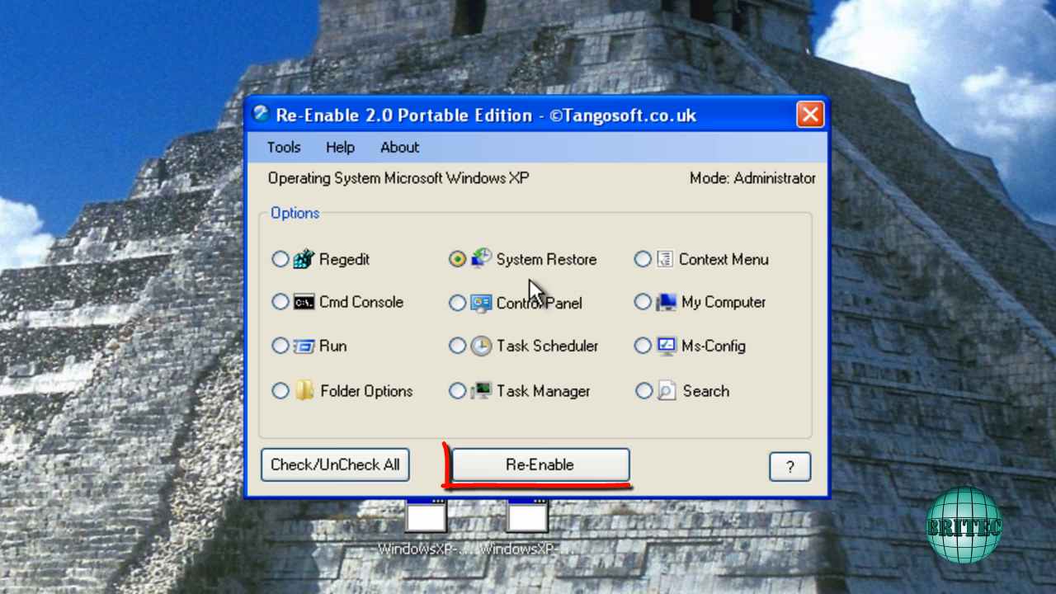
pyautogui.click(538, 465)
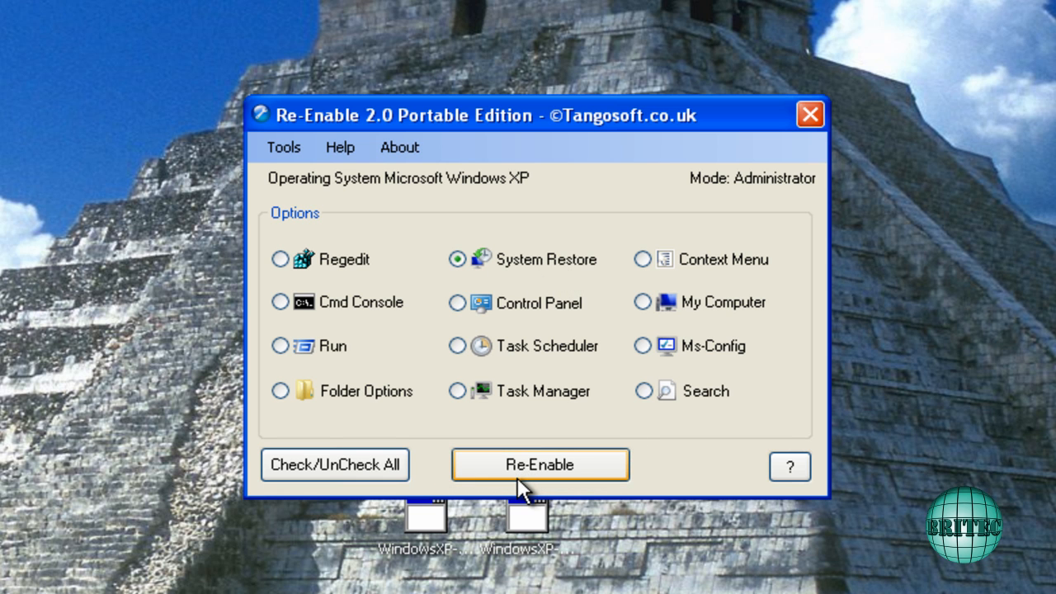
pyautogui.moveTo(524, 474)
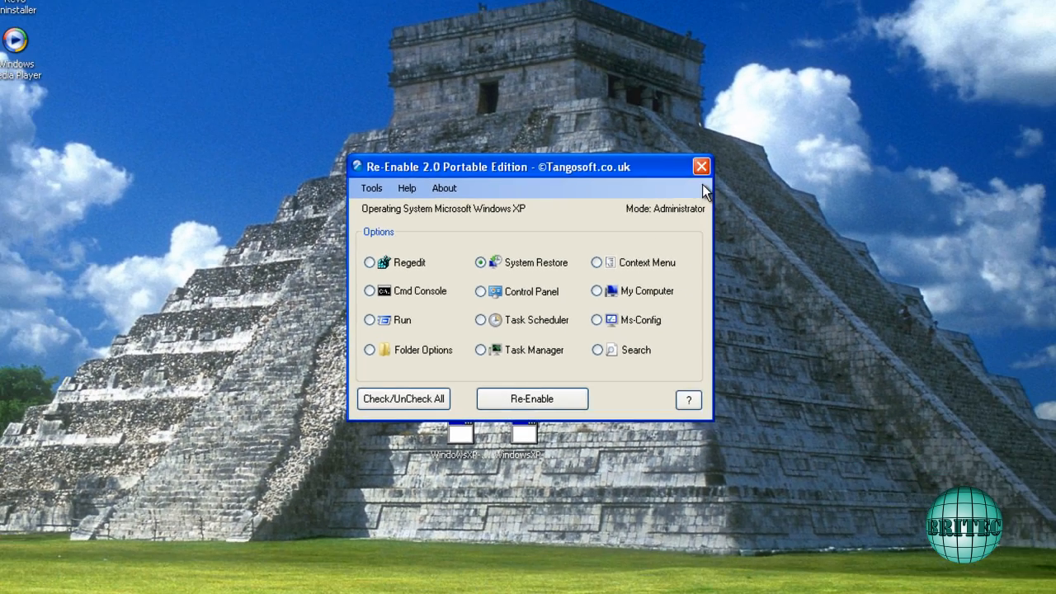
pyautogui.click(700, 166)
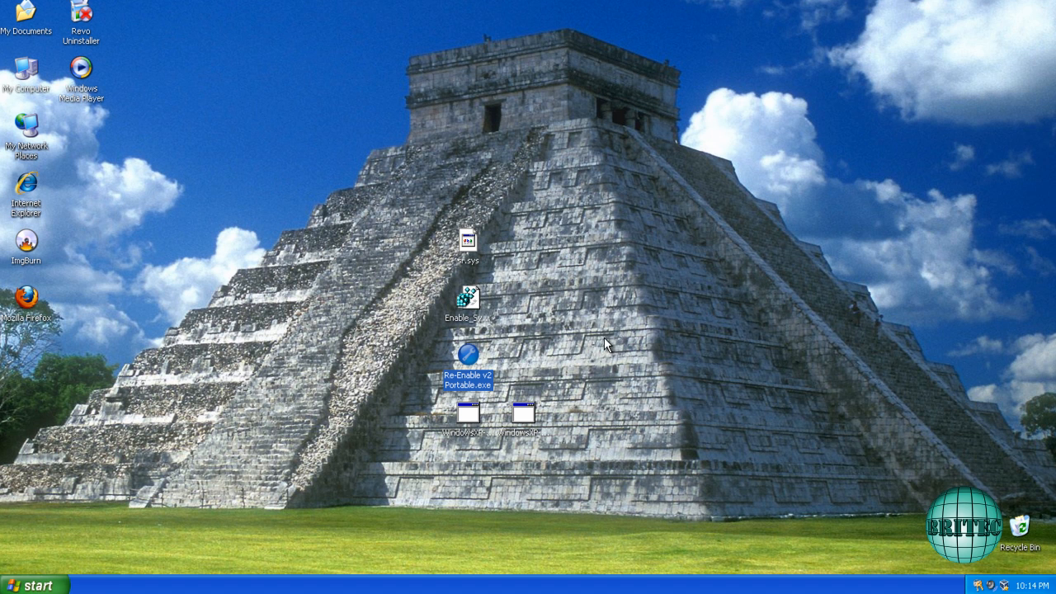